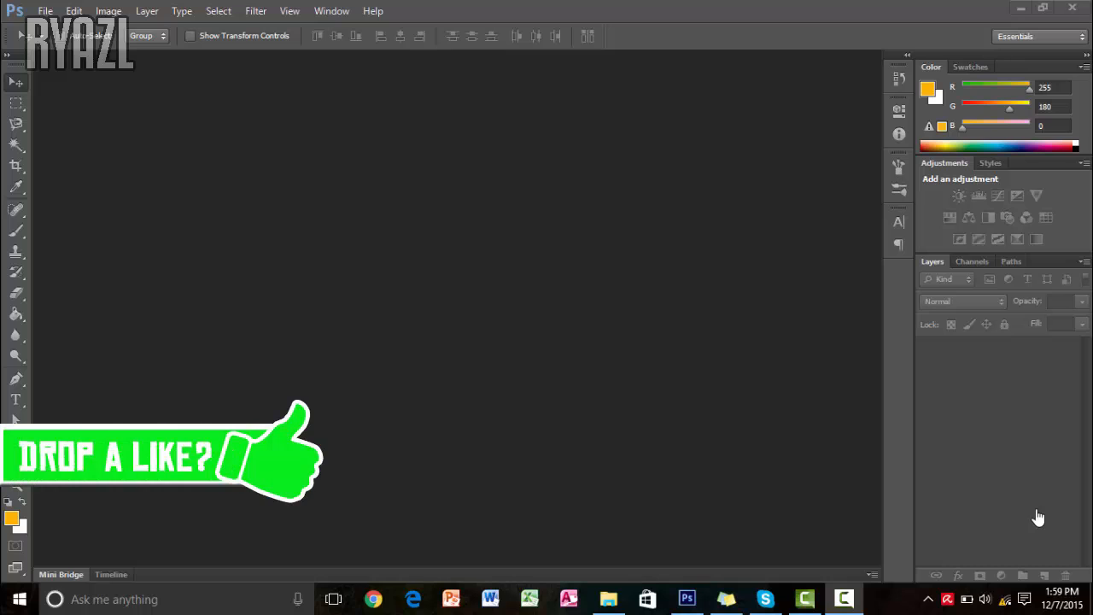
mouse_move(180, 11)
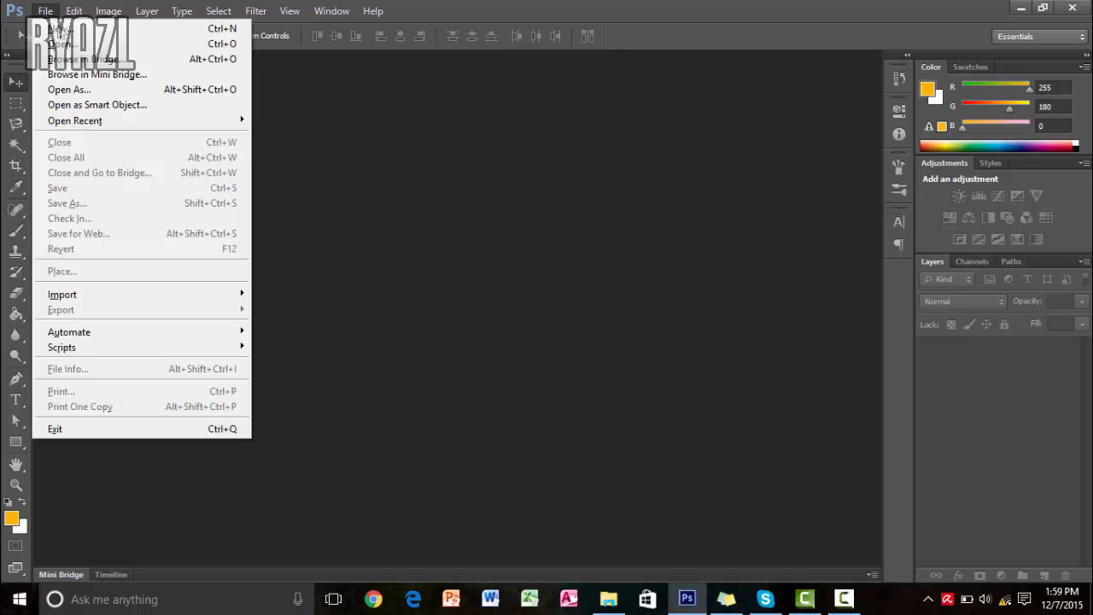
- Create a new 1280×720 px, 72 ppi document with a transparent background
left_click(60, 29)
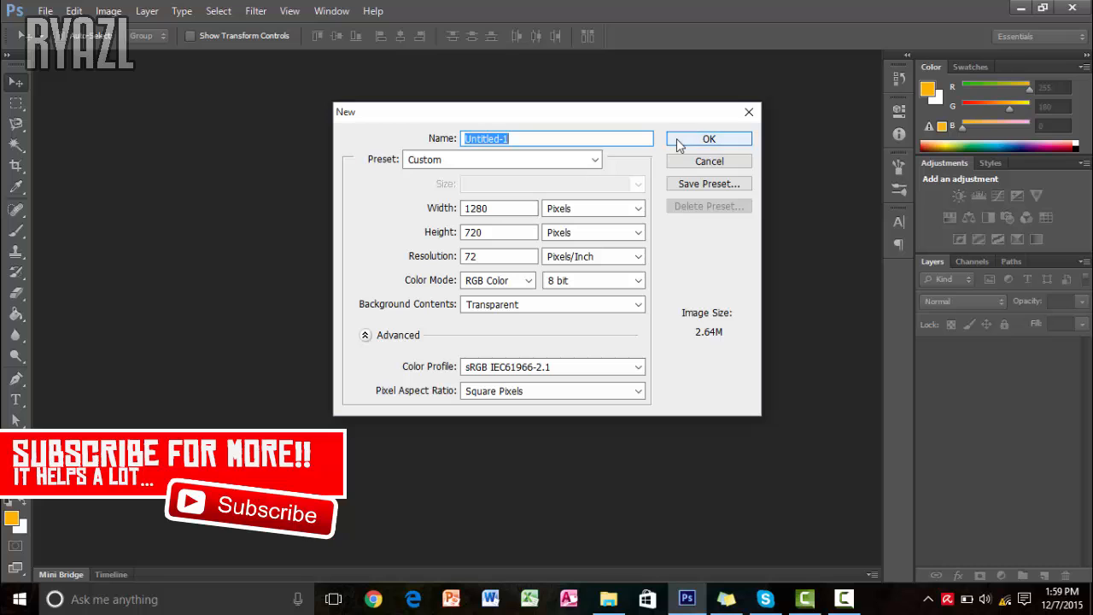
left_click(709, 139)
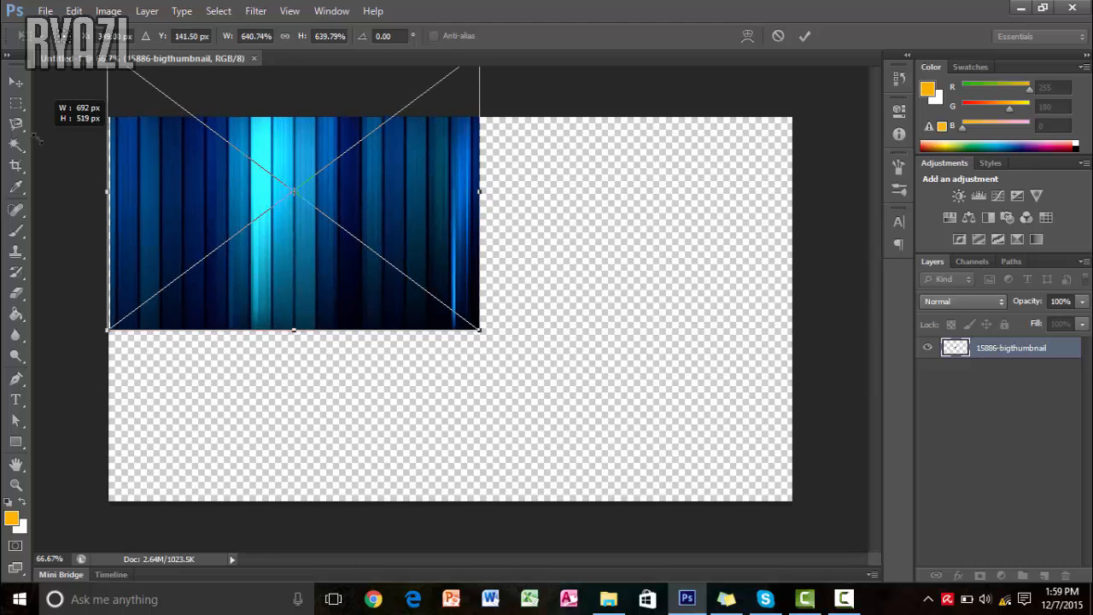
- Stretch the placed 15886-bigthumbnail striped image over the canvas, commit it, and nudge it left
left_click_drag(478, 329, 607, 427)
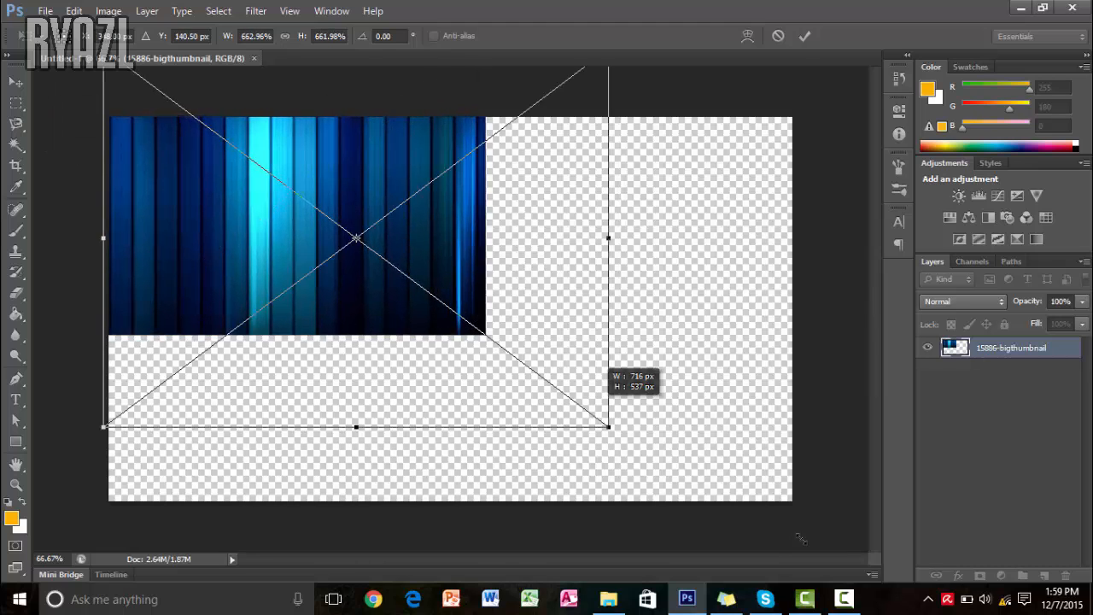
left_click(803, 36)
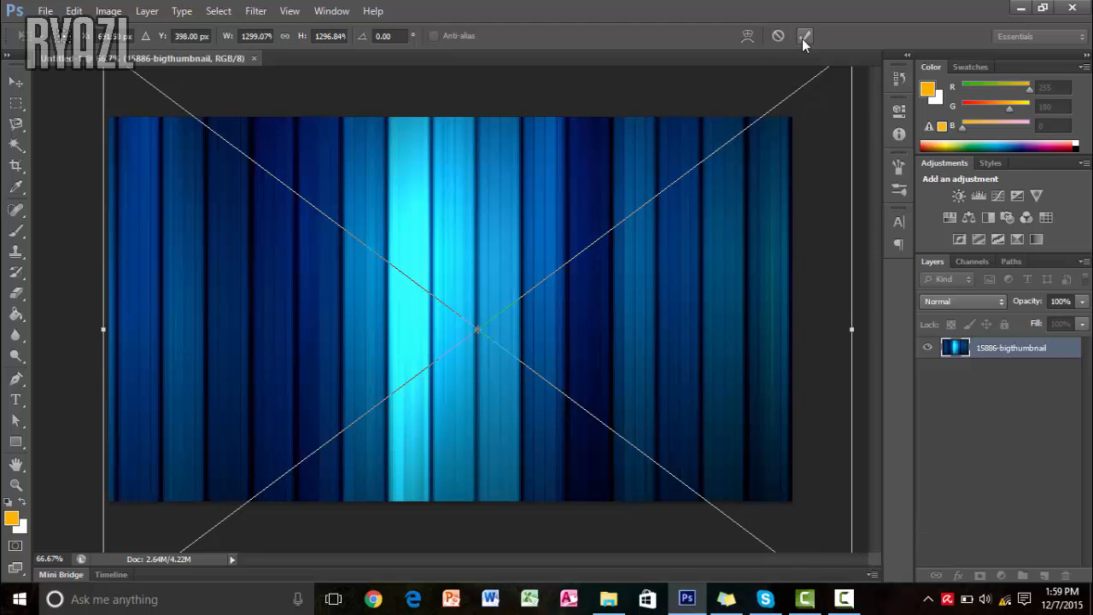
left_click(804, 36)
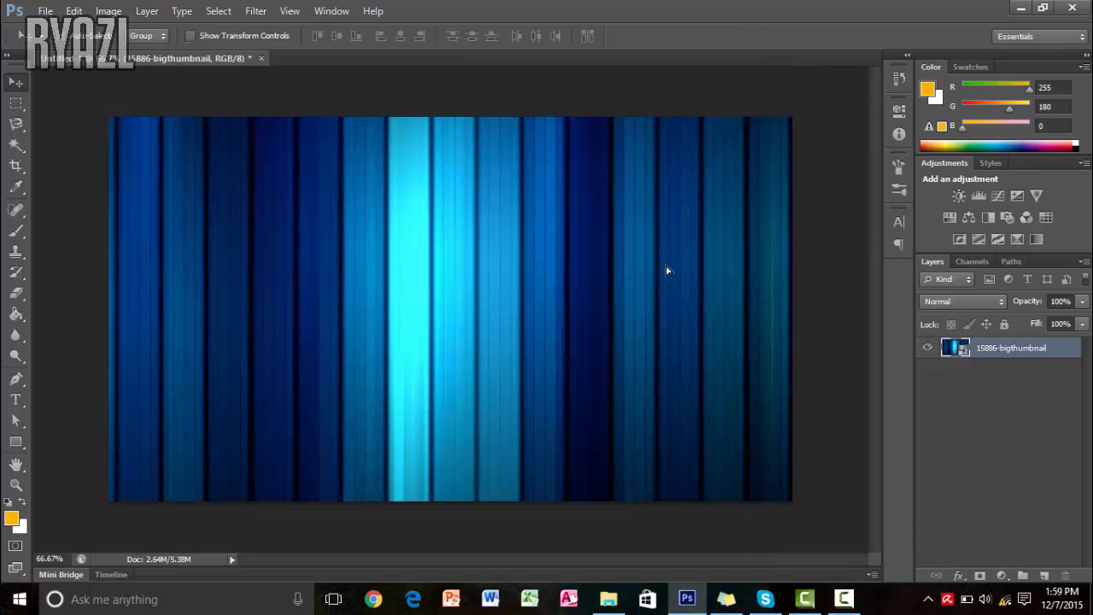
left_click_drag(666, 269, 613, 269)
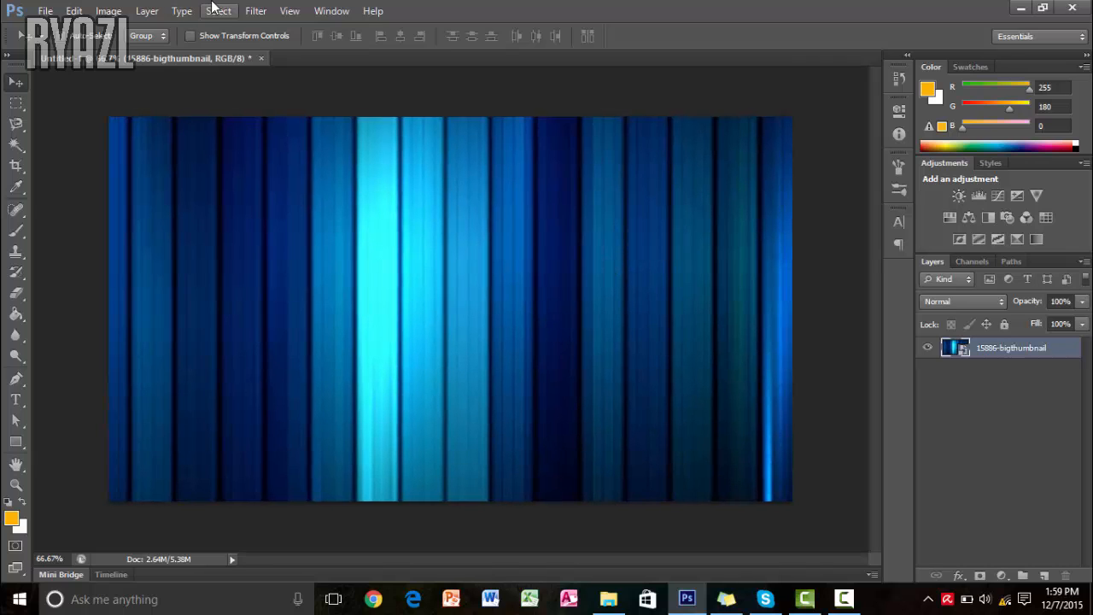
mouse_move(504, 240)
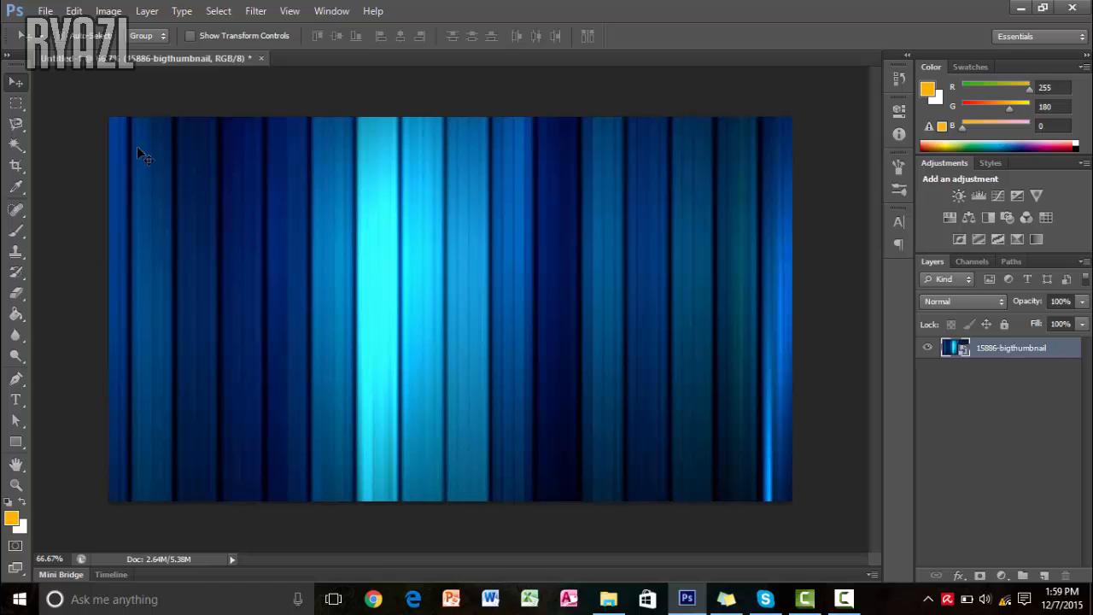
mouse_move(441, 362)
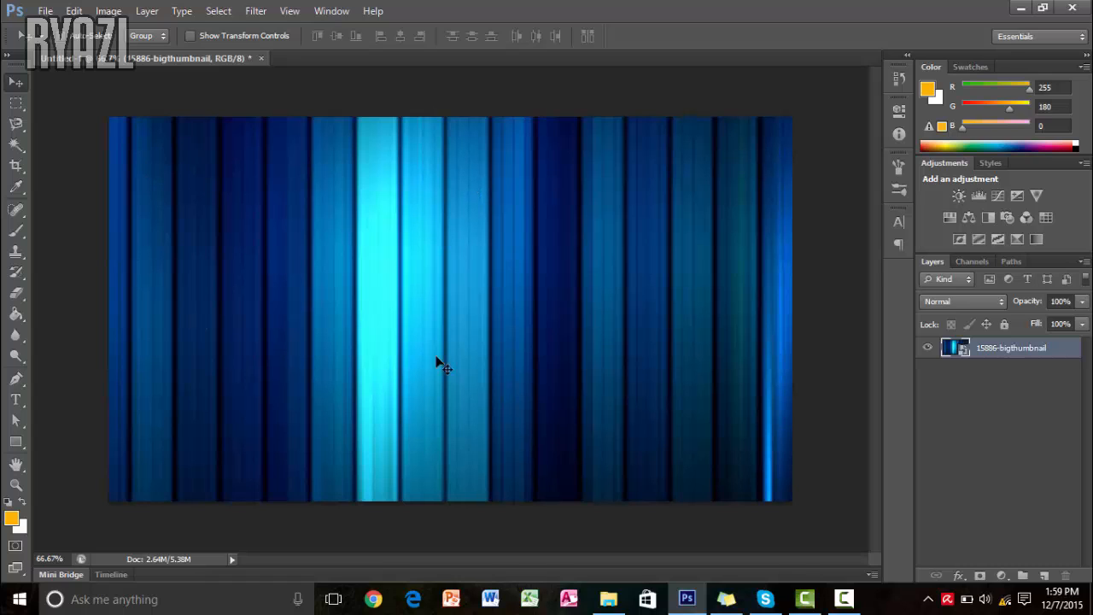
mouse_move(187, 227)
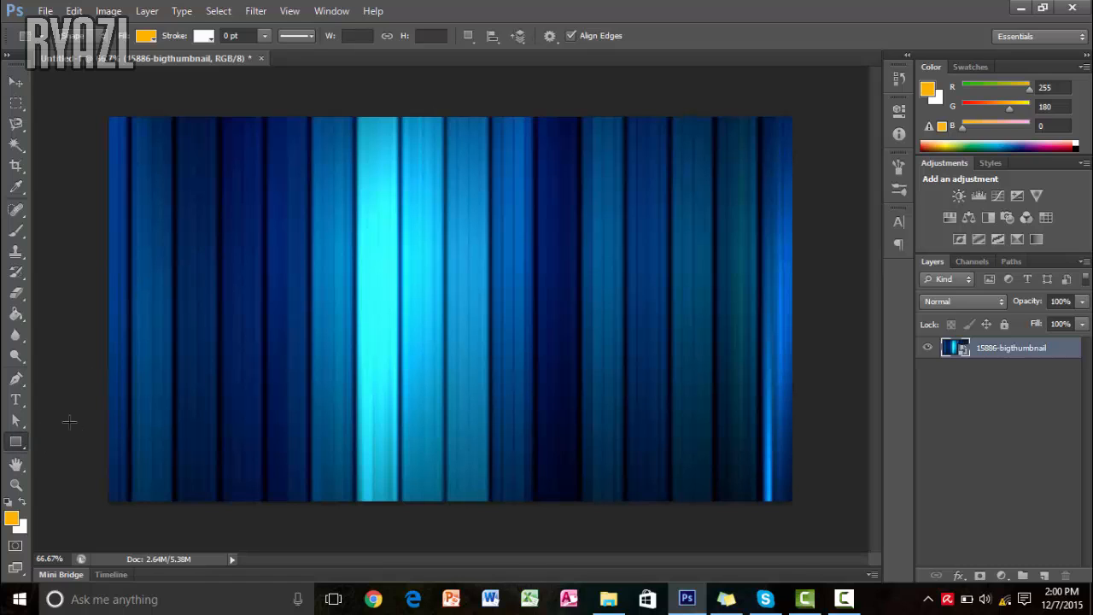
mouse_move(405, 278)
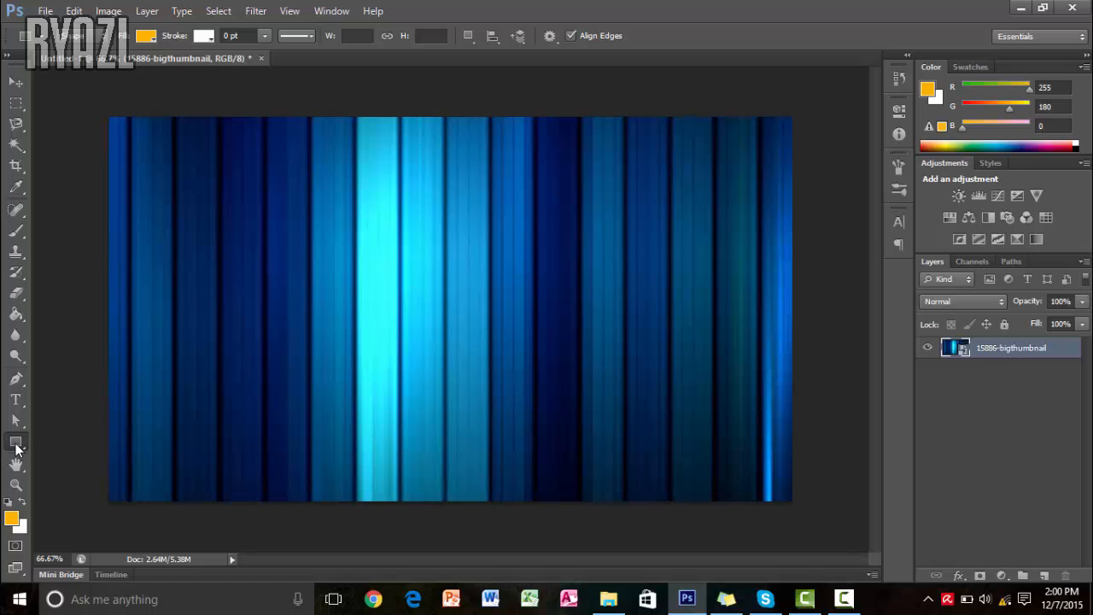
mouse_move(16, 442)
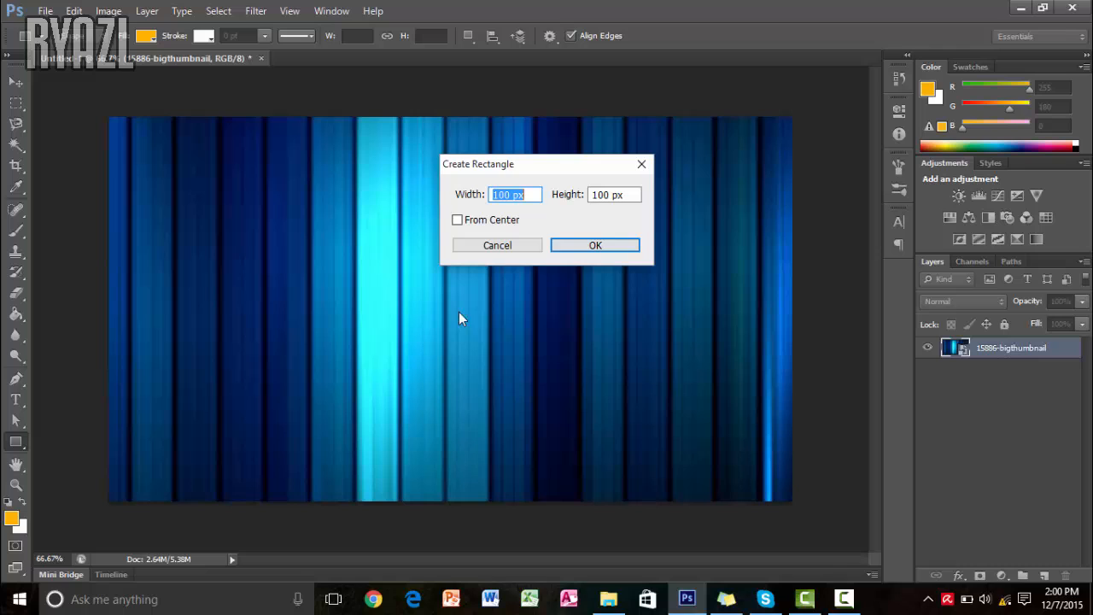
mouse_move(432, 194)
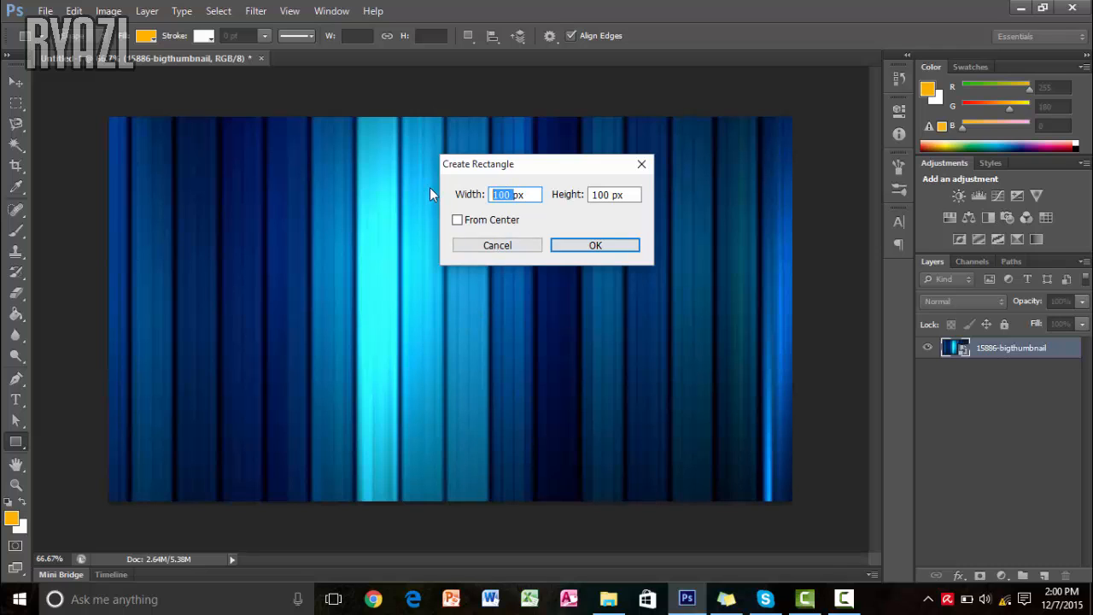
- Create a 1280×720 px rectangle and remove its orange fill
type("1280")
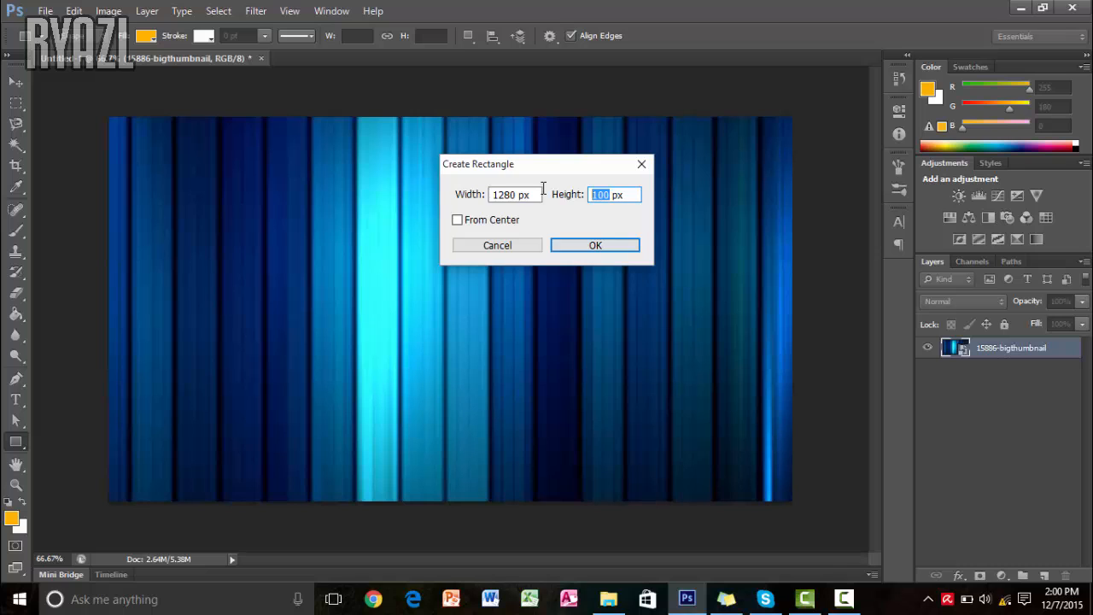
type("720")
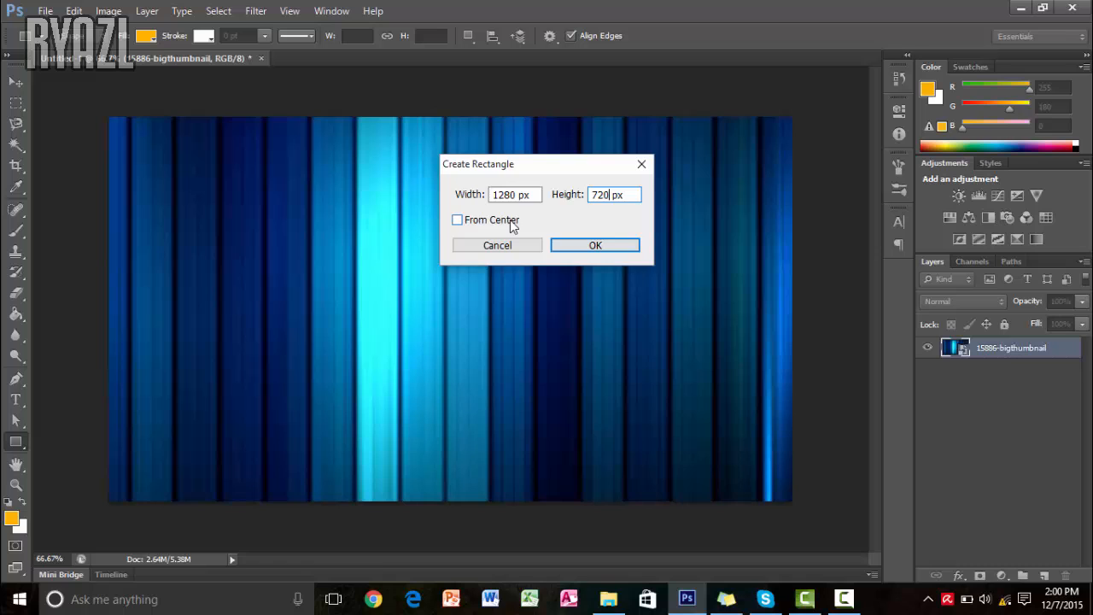
left_click(596, 245)
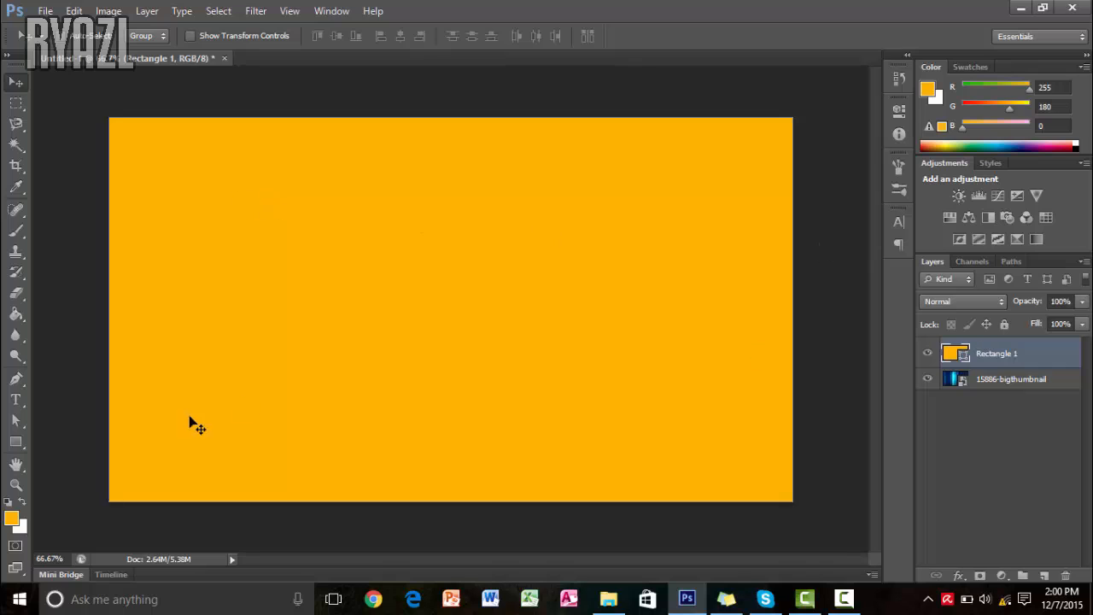
left_click(146, 36)
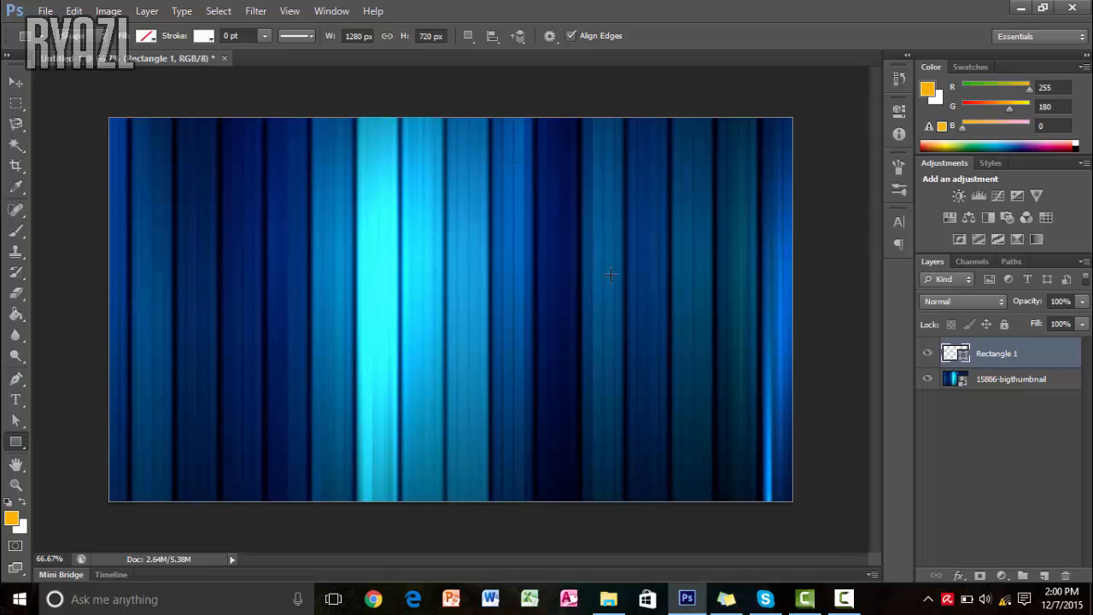
- Scale the rectangle down to about 644×362 px and move it toward the top-left
key("ctrl+t")
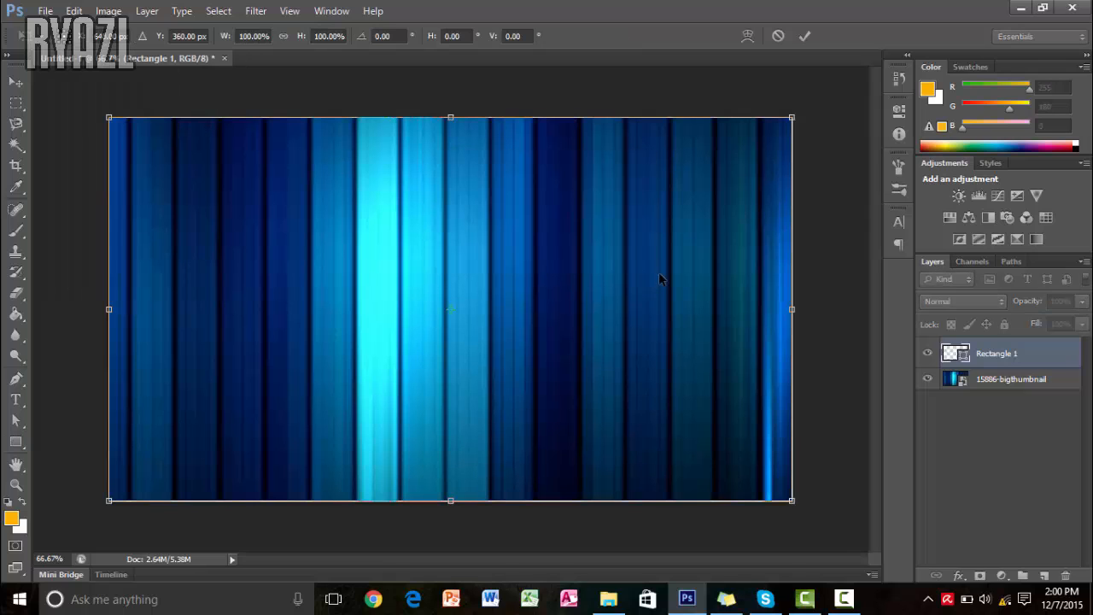
left_click_drag(790, 499, 725, 461)
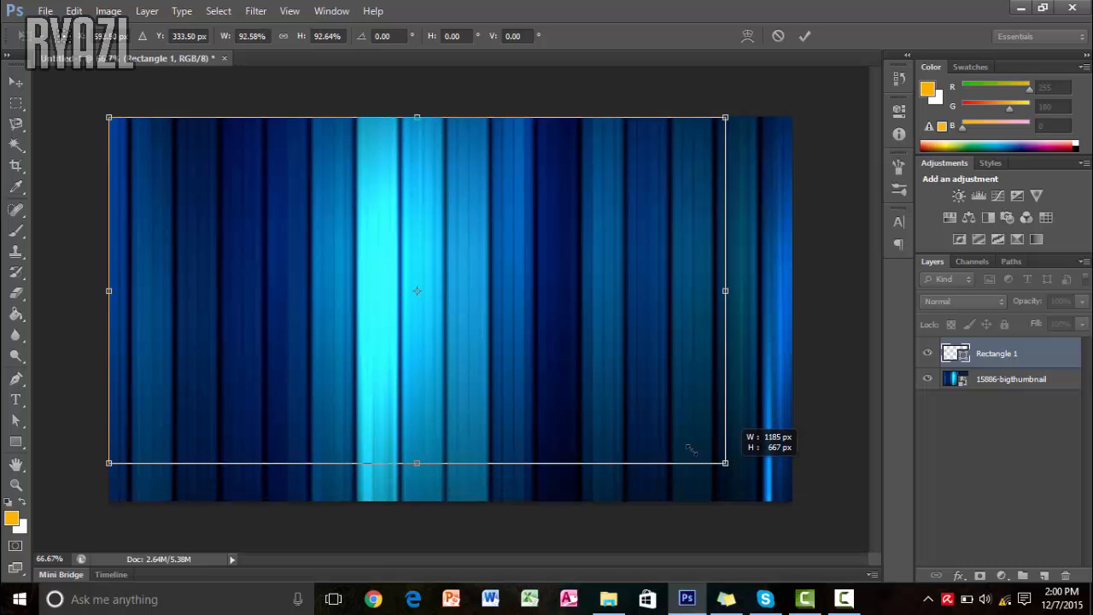
left_click_drag(725, 462, 461, 314)
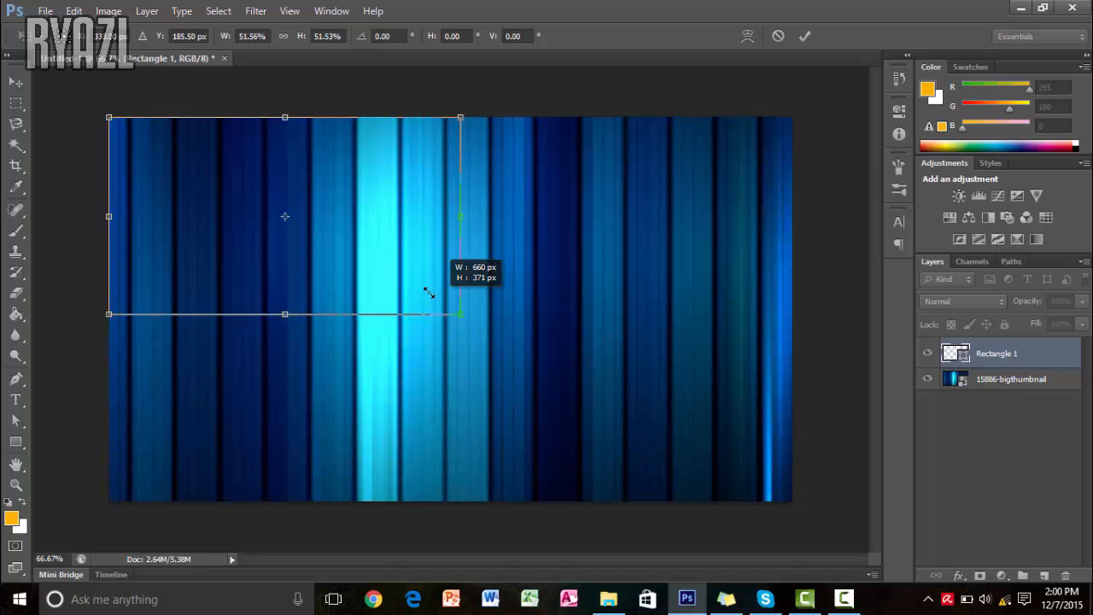
left_click_drag(461, 313, 452, 308)
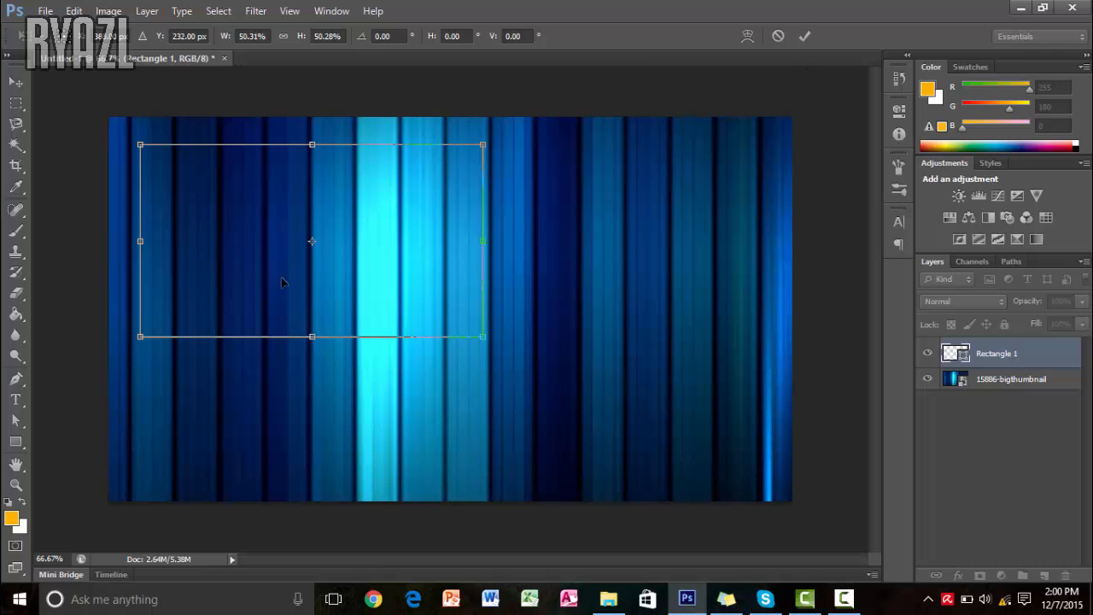
left_click_drag(312, 241, 312, 227)
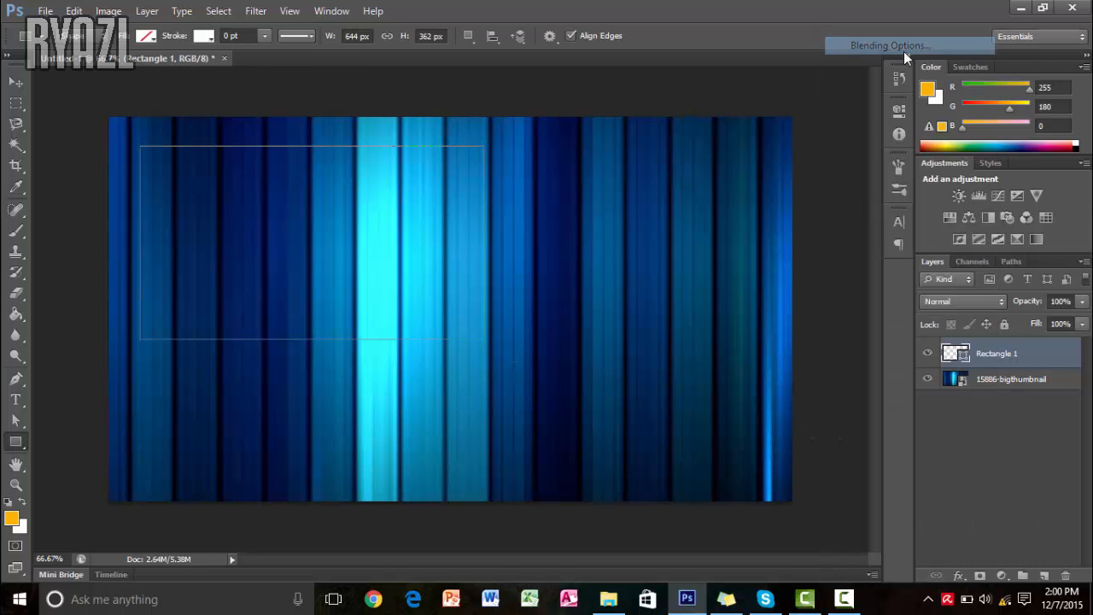
- Add a 5 px white outside stroke to the rectangle via Blending Options
left_click(888, 45)
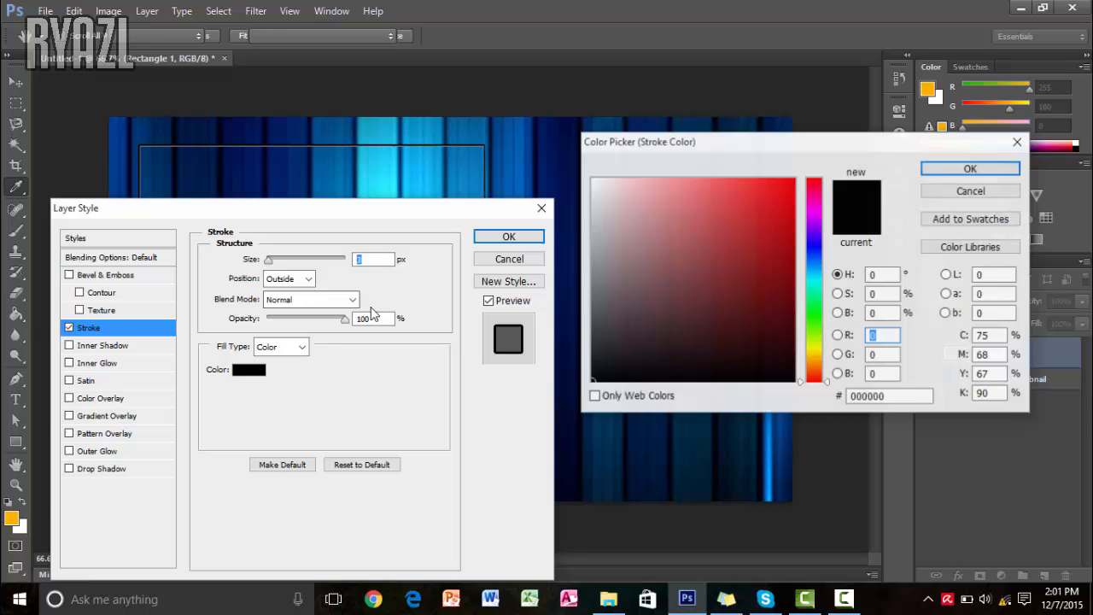
left_click(970, 169)
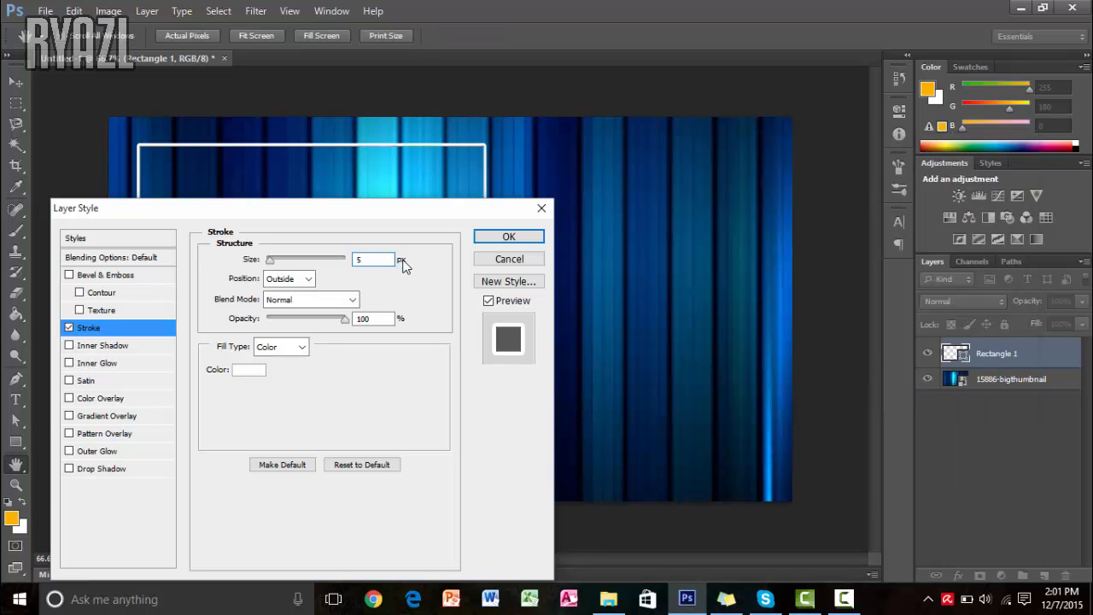
left_click(508, 236)
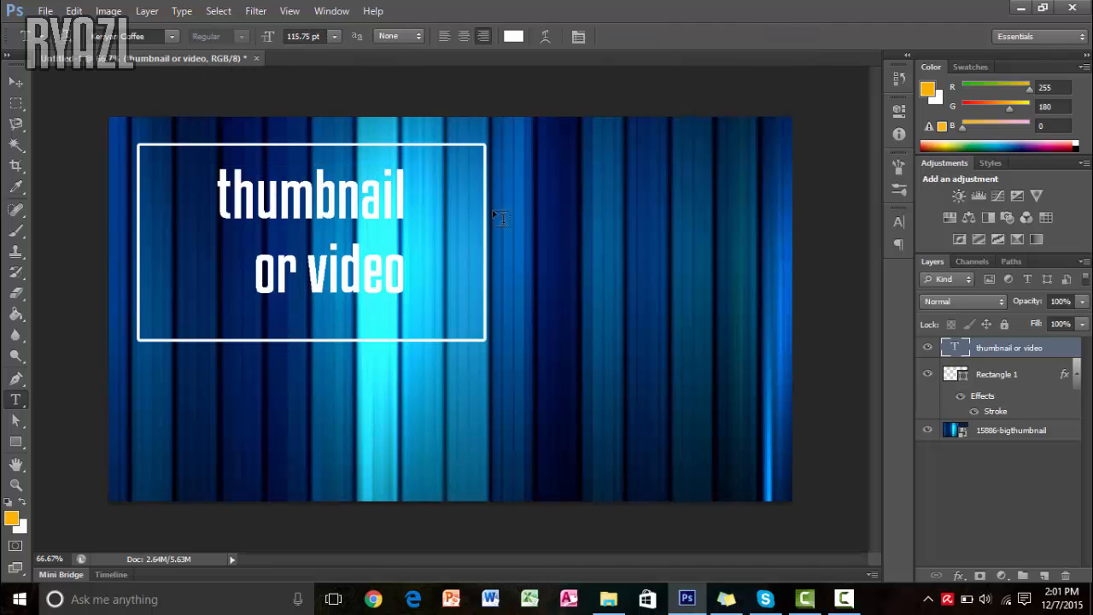
mouse_move(583, 202)
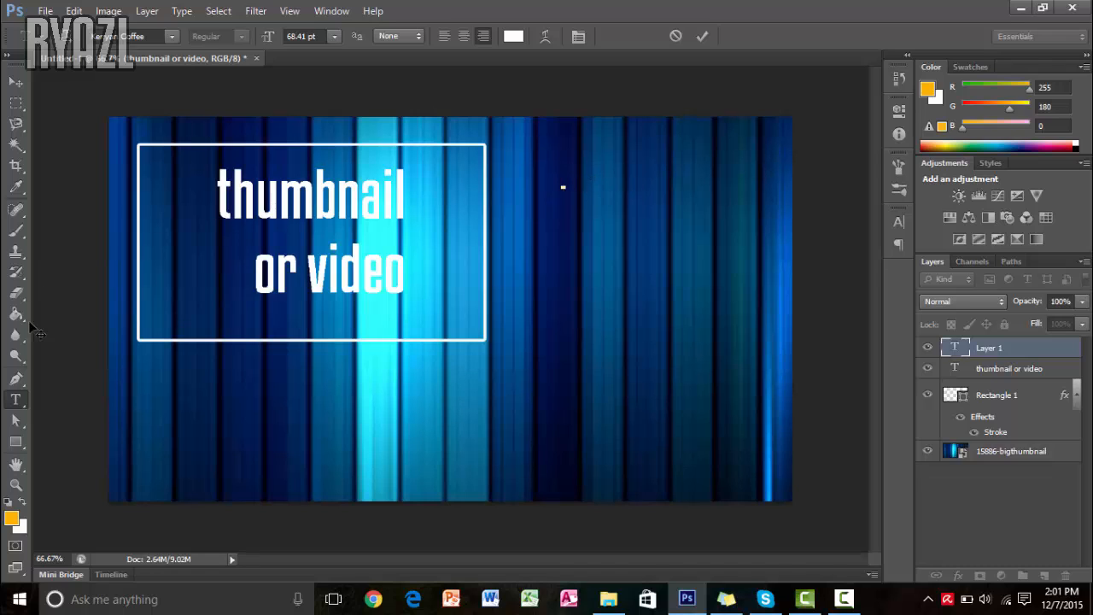
- Type 'RYA' into a new text layer to the right of the box
type("RYA")
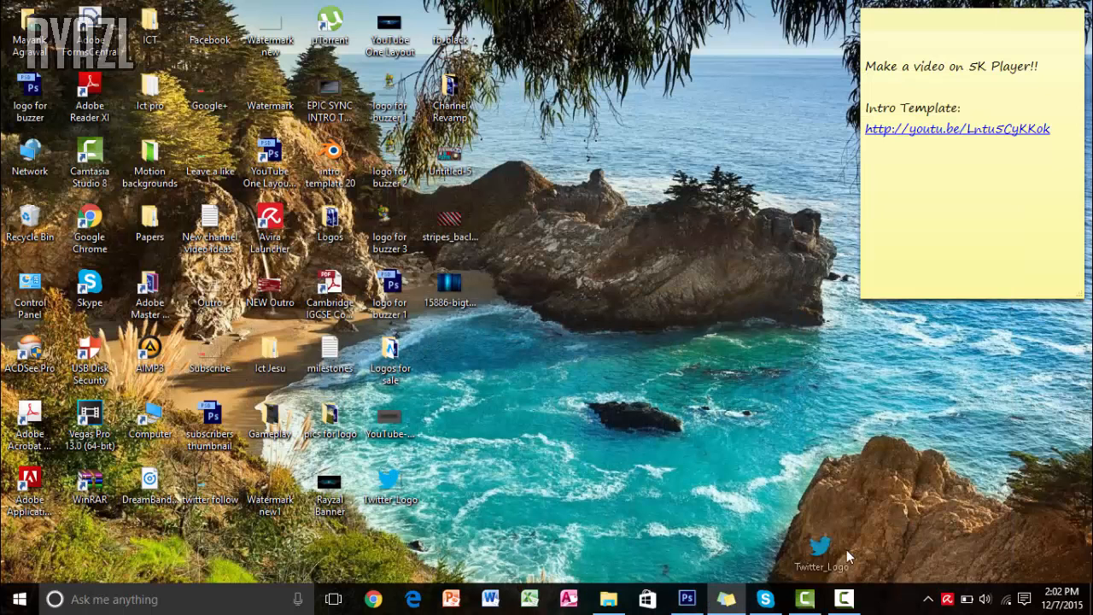
- Bring in the Twitter_Logo file, shrink it, and position it beneath RYAZL
left_click(687, 599)
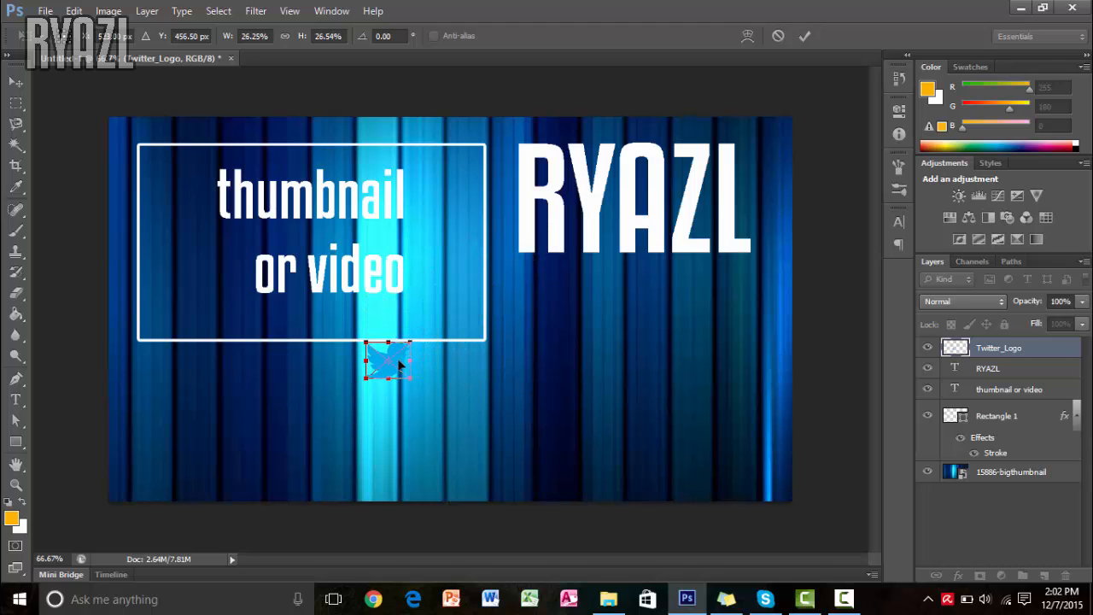
left_click_drag(389, 358, 538, 299)
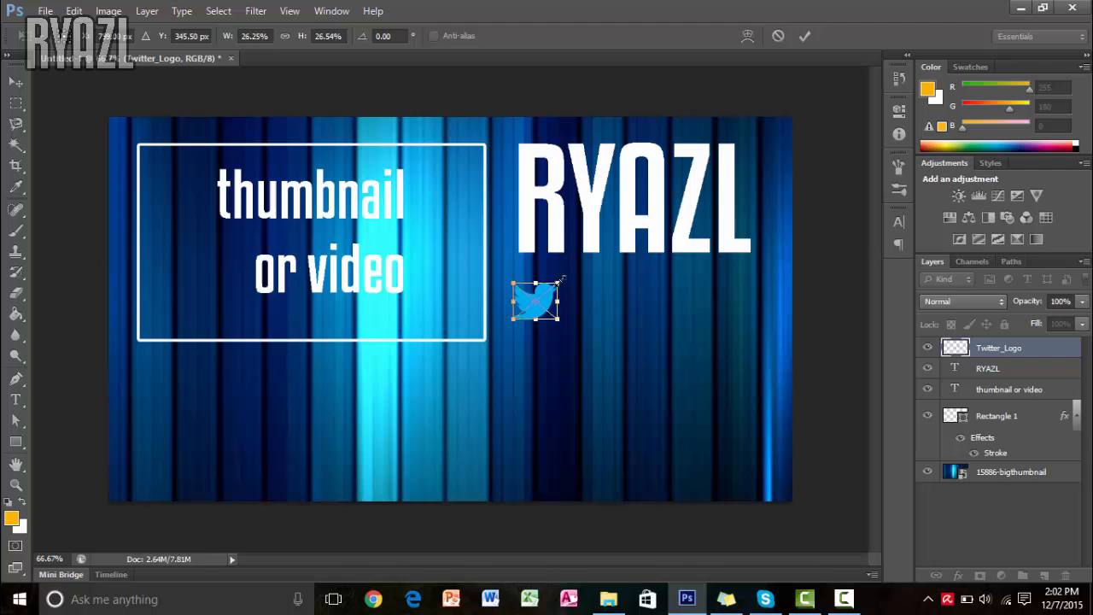
left_click_drag(563, 282, 550, 291)
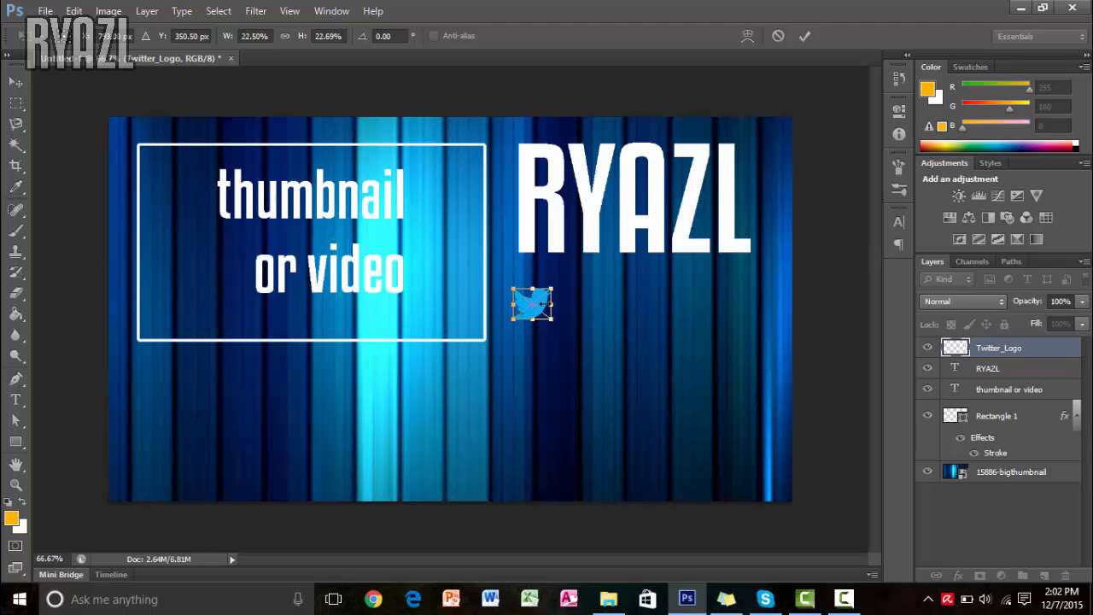
left_click_drag(531, 306, 531, 299)
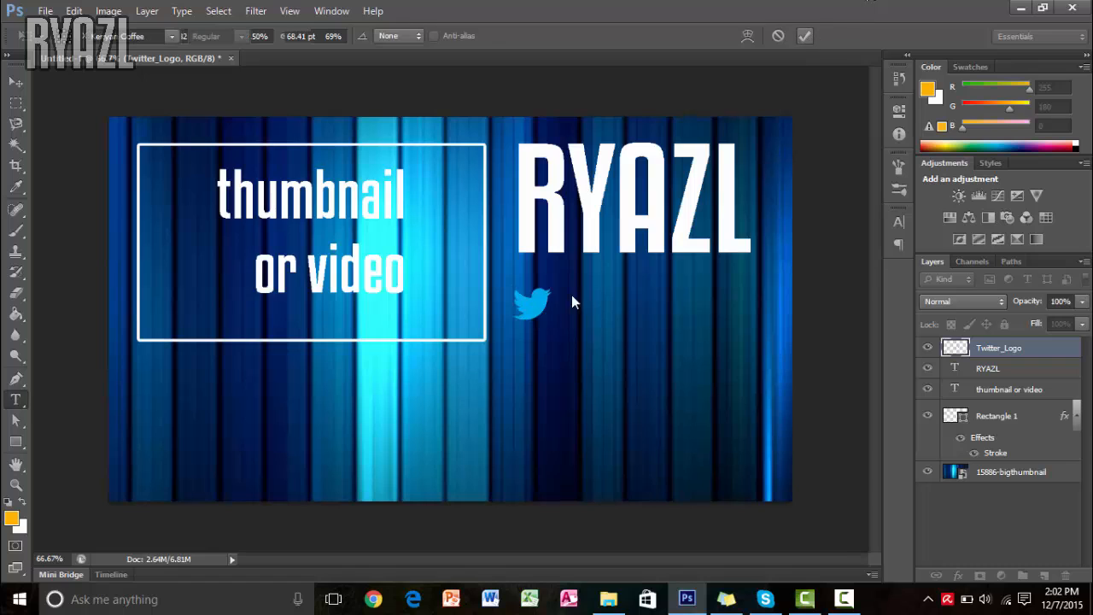
left_click(547, 299)
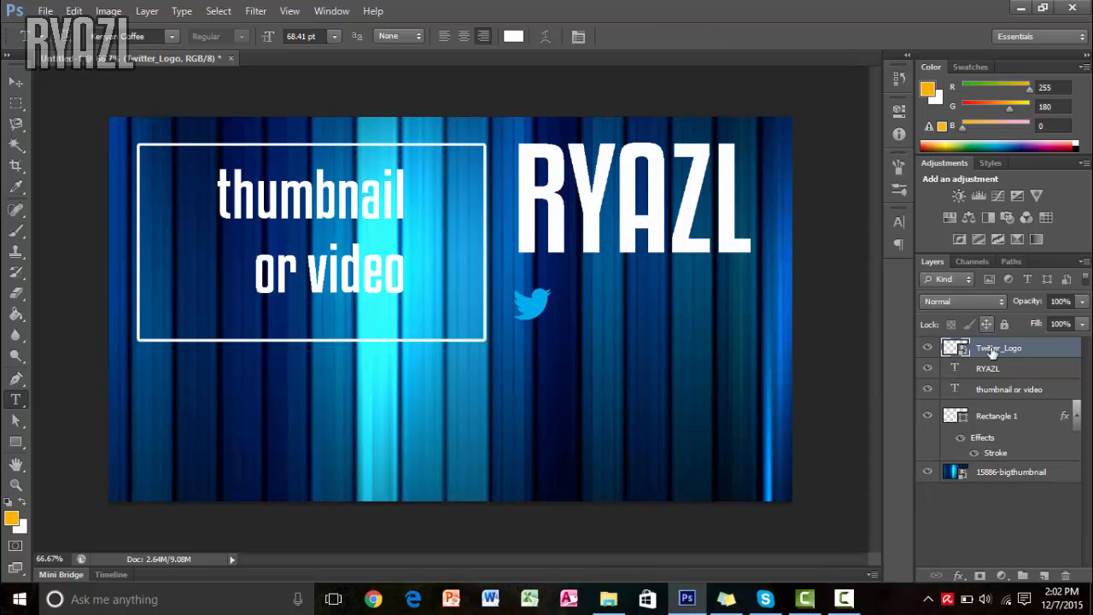
- Give the Twitter_Logo layer a white Color Overlay through Blending Options
right_click(997, 348)
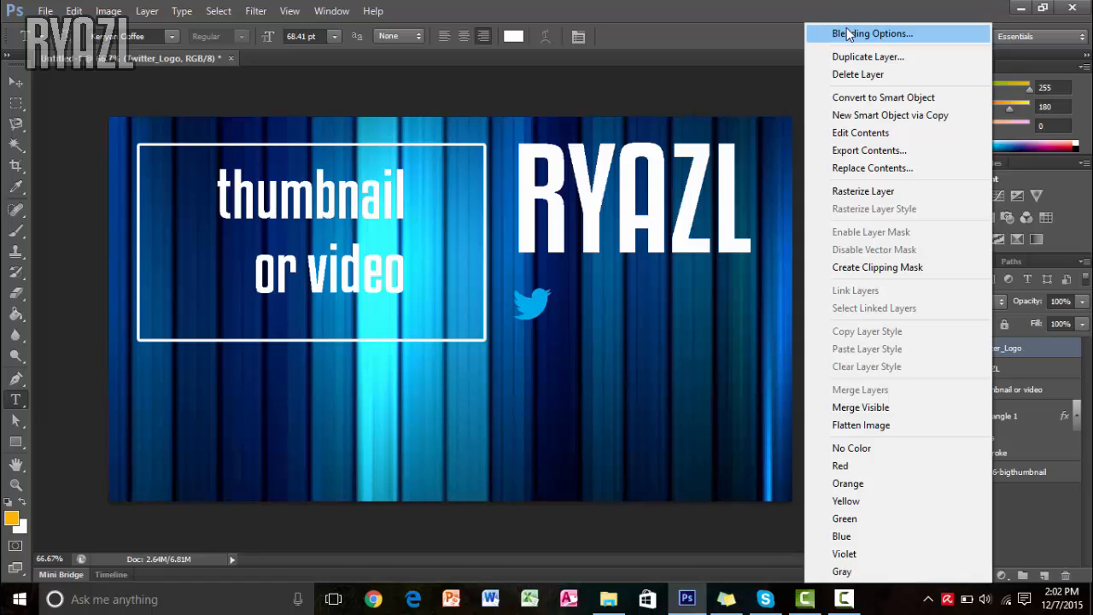
mouse_move(919, 57)
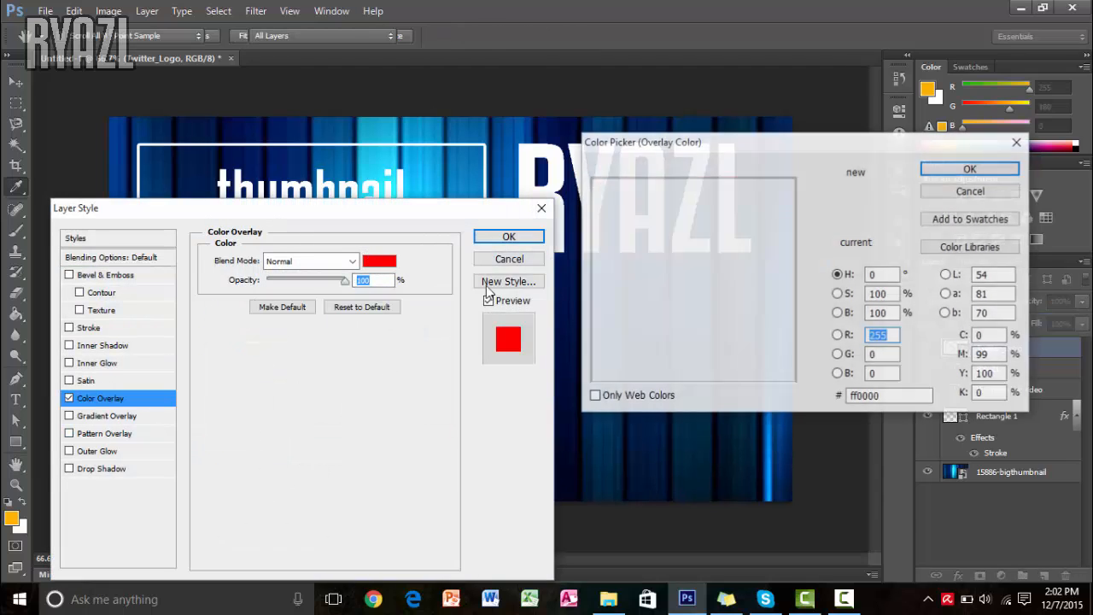
left_click(969, 168)
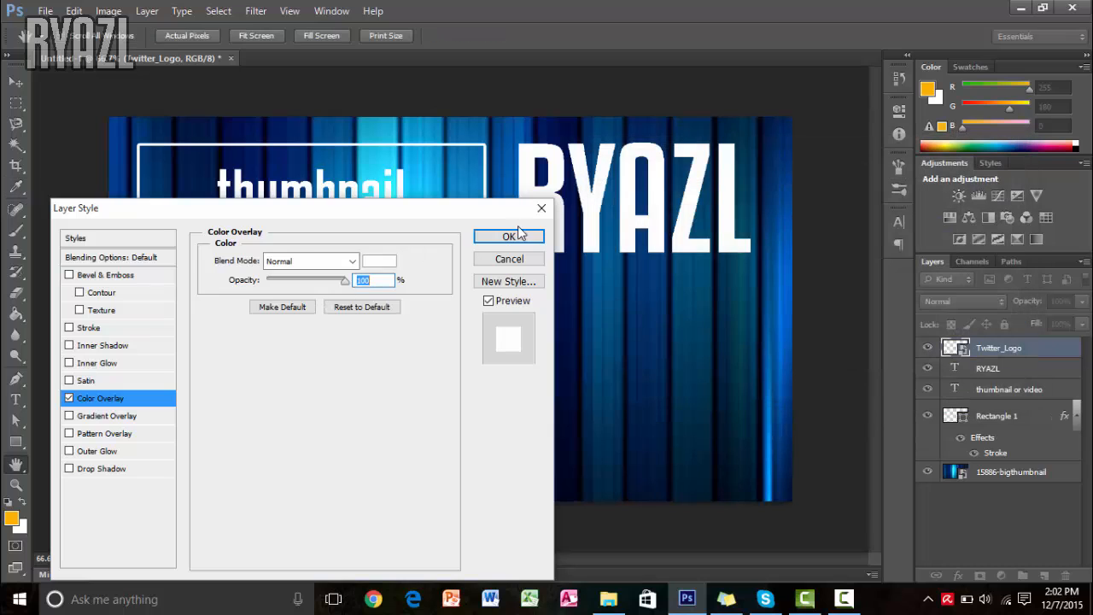
left_click(508, 236)
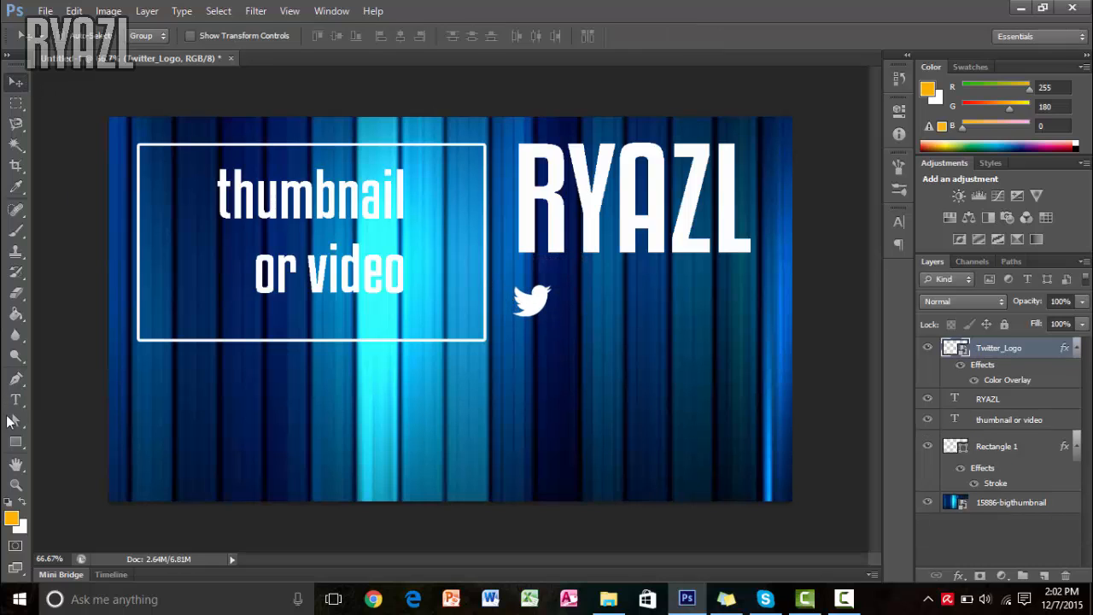
left_click(559, 307)
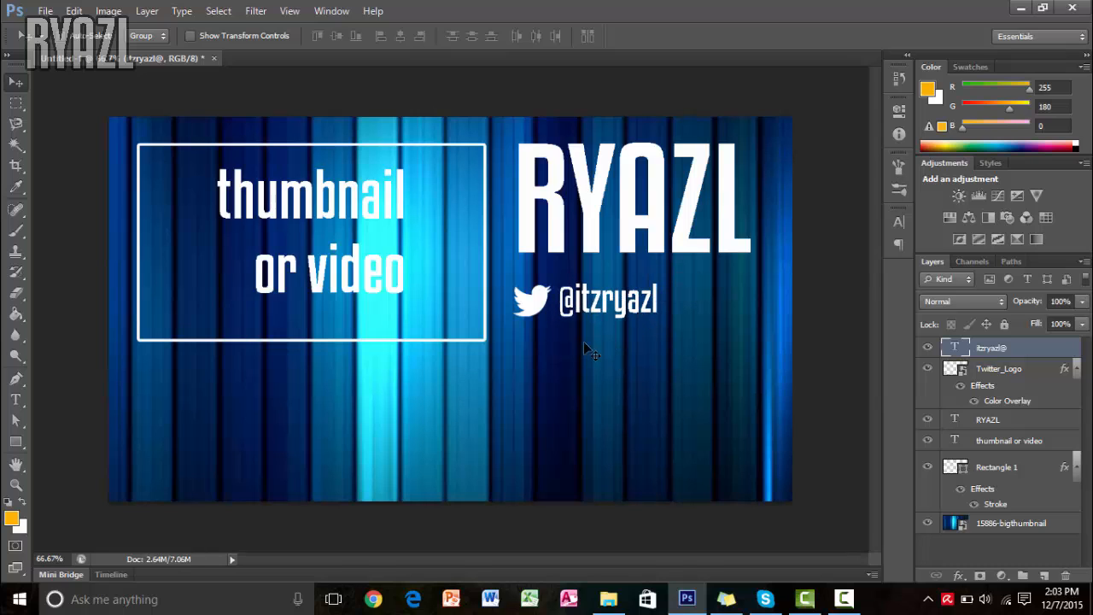
left_click(15, 399)
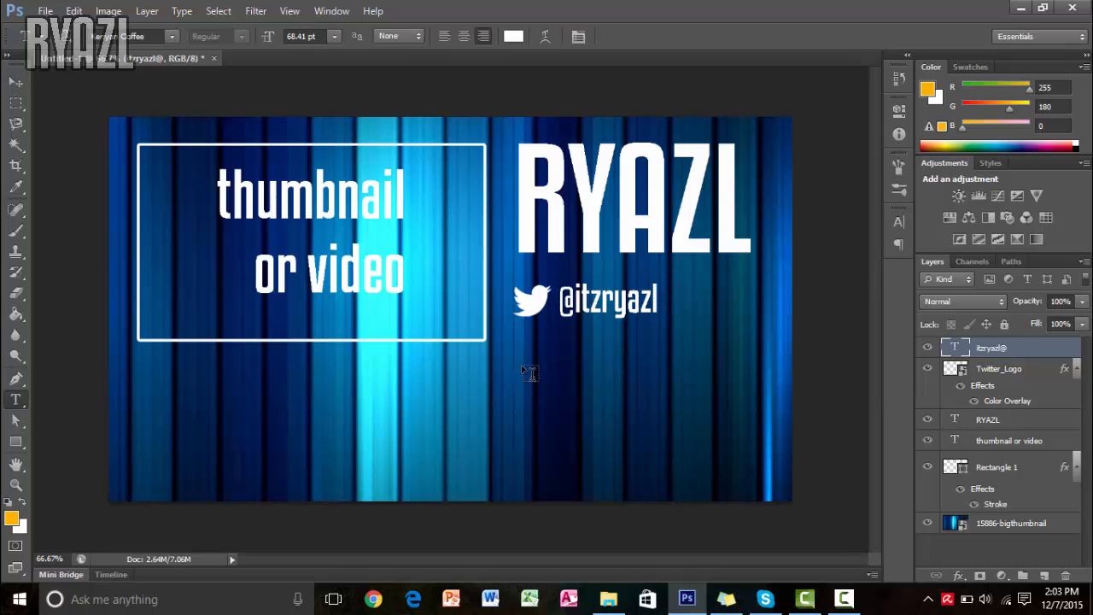
left_click(526, 369)
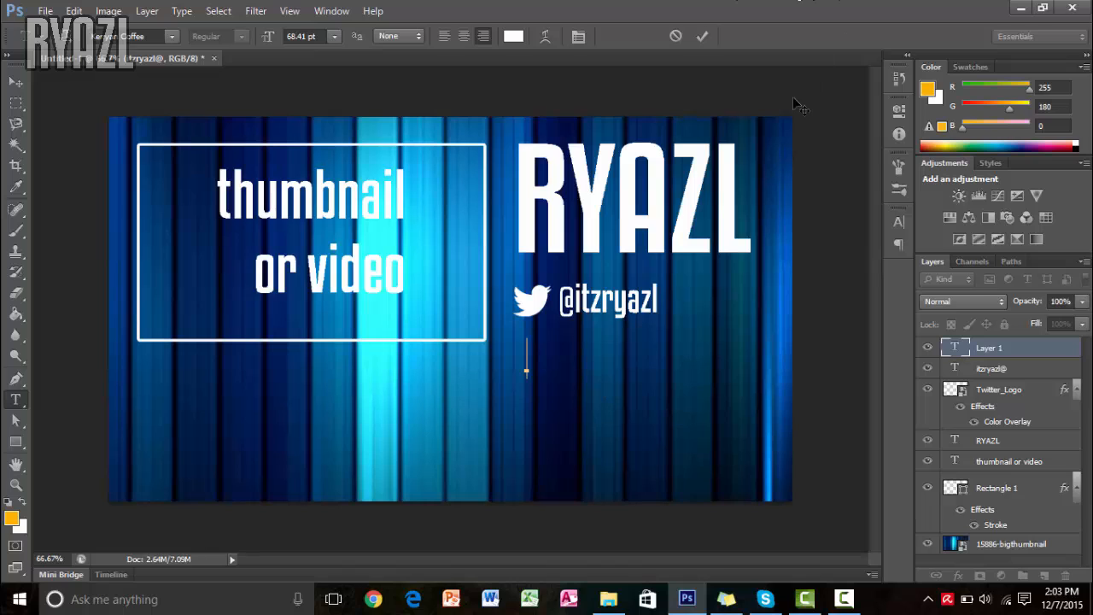
type("rya/")
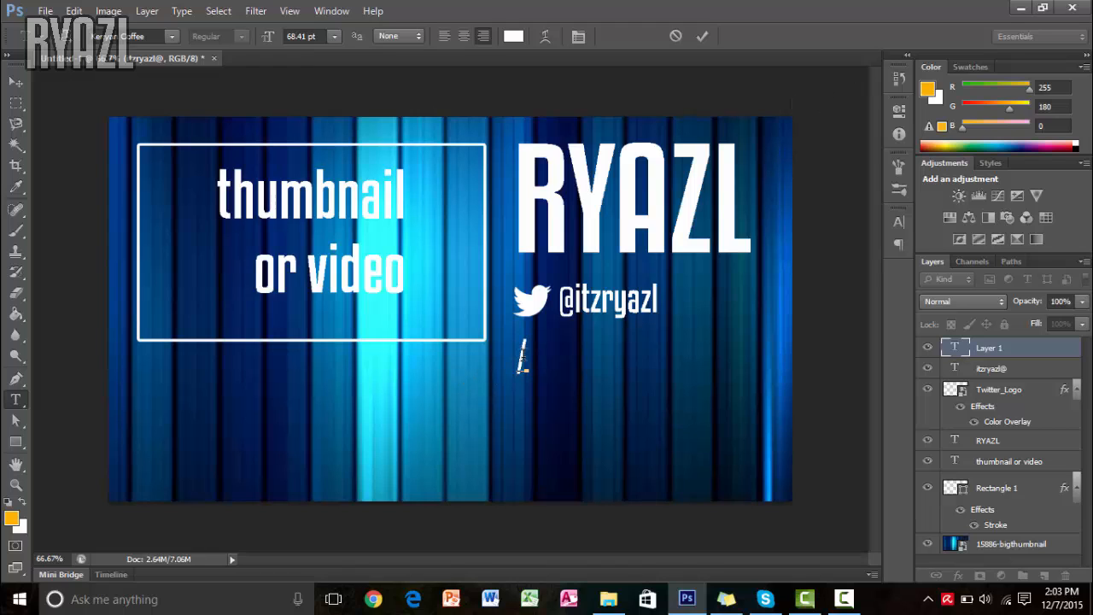
type("/ryazl")
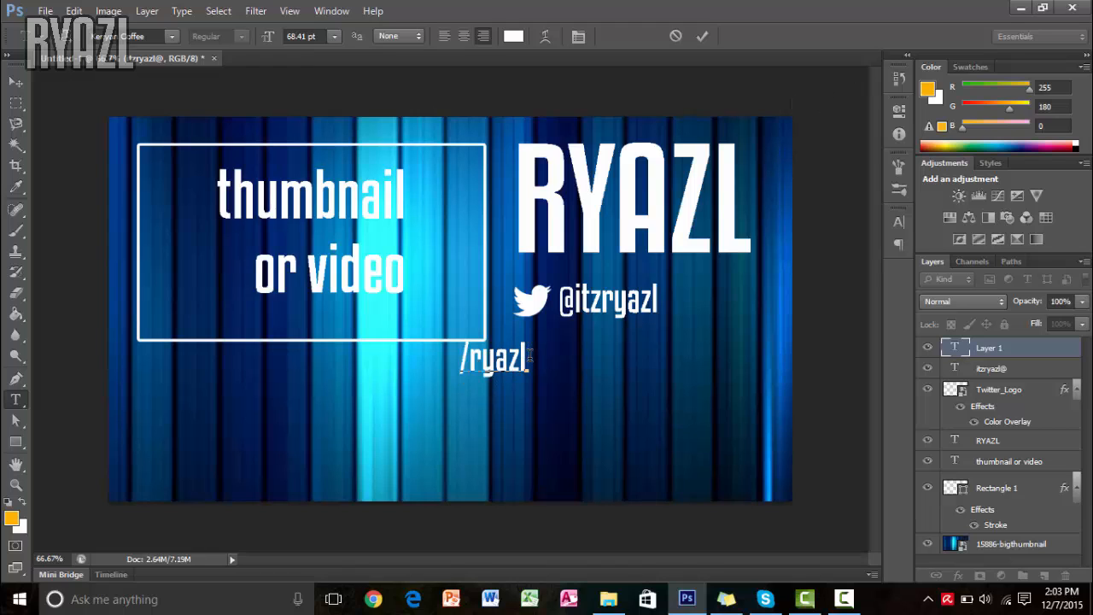
left_click_drag(495, 358, 657, 336)
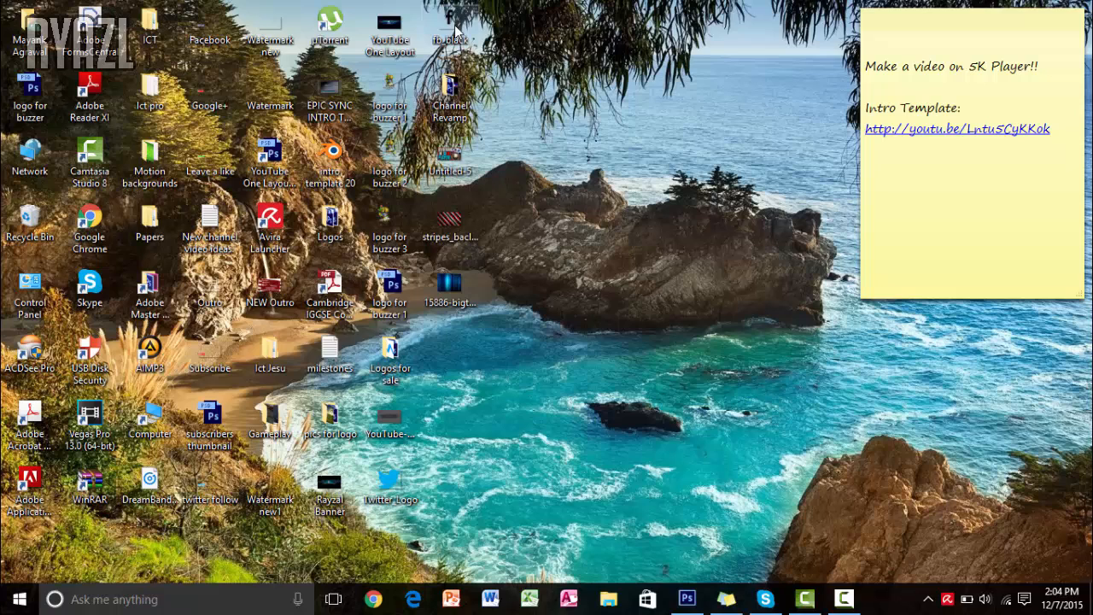
- Place fb_black beside /ryazl and turn it white with a Color Overlay
left_click(687, 597)
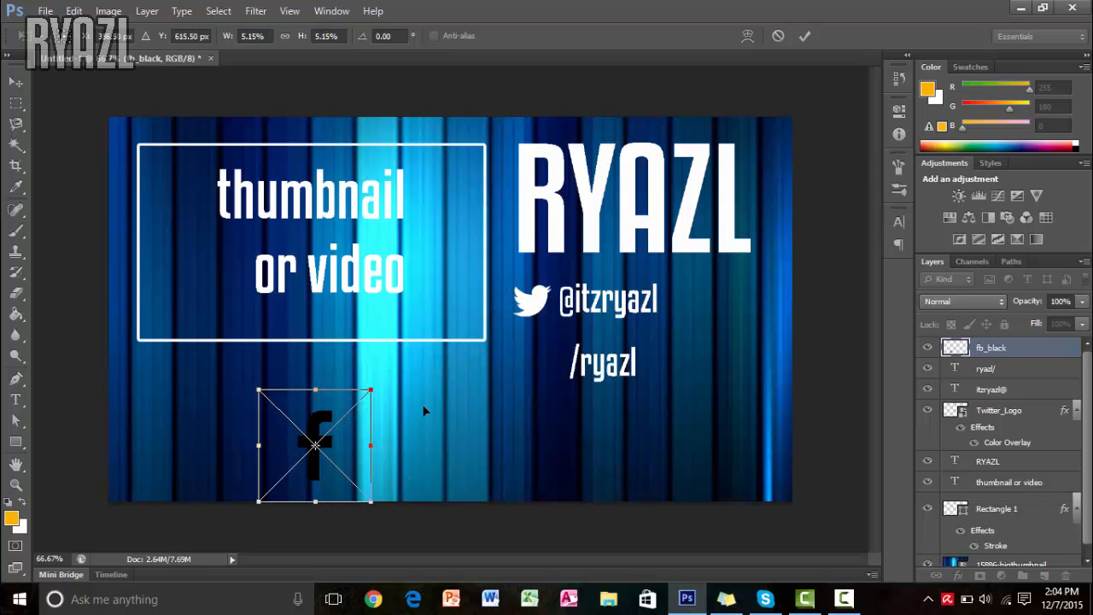
left_click_drag(316, 444, 523, 357)
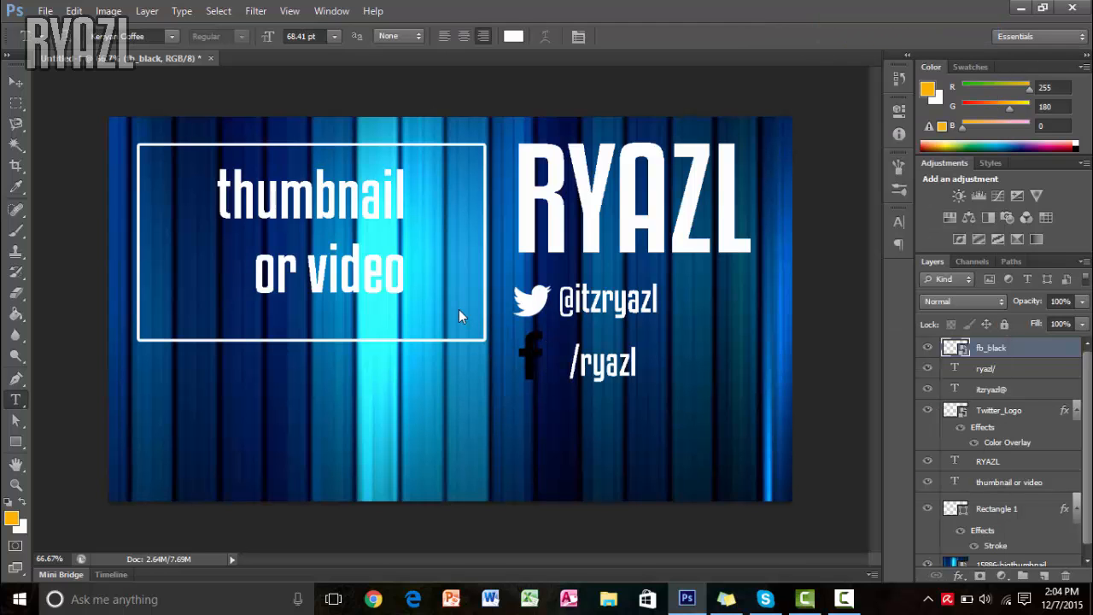
double_click(990, 348)
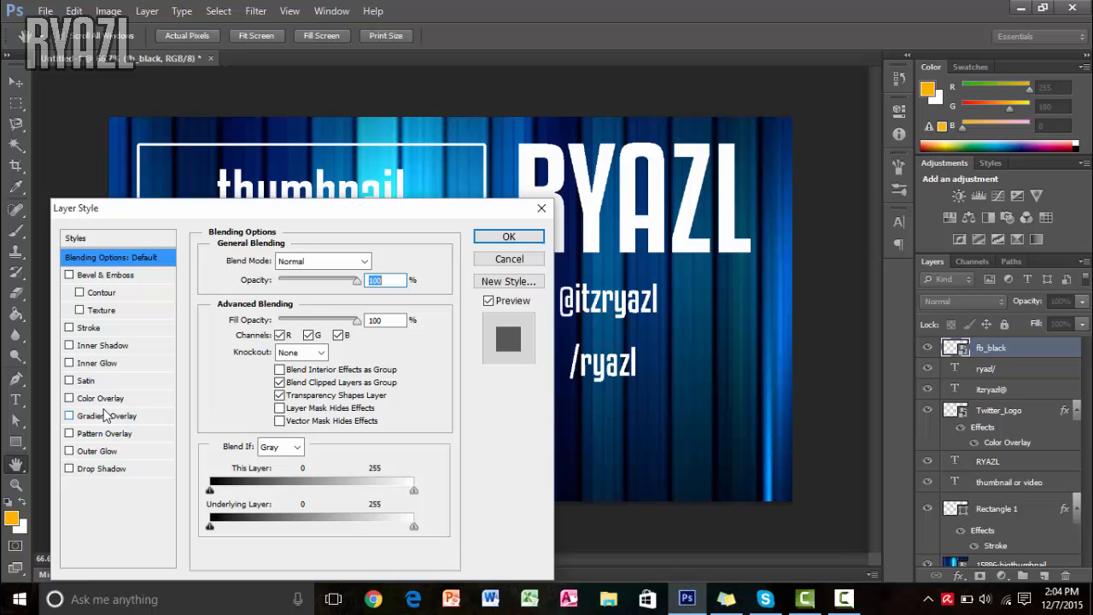
left_click(69, 398)
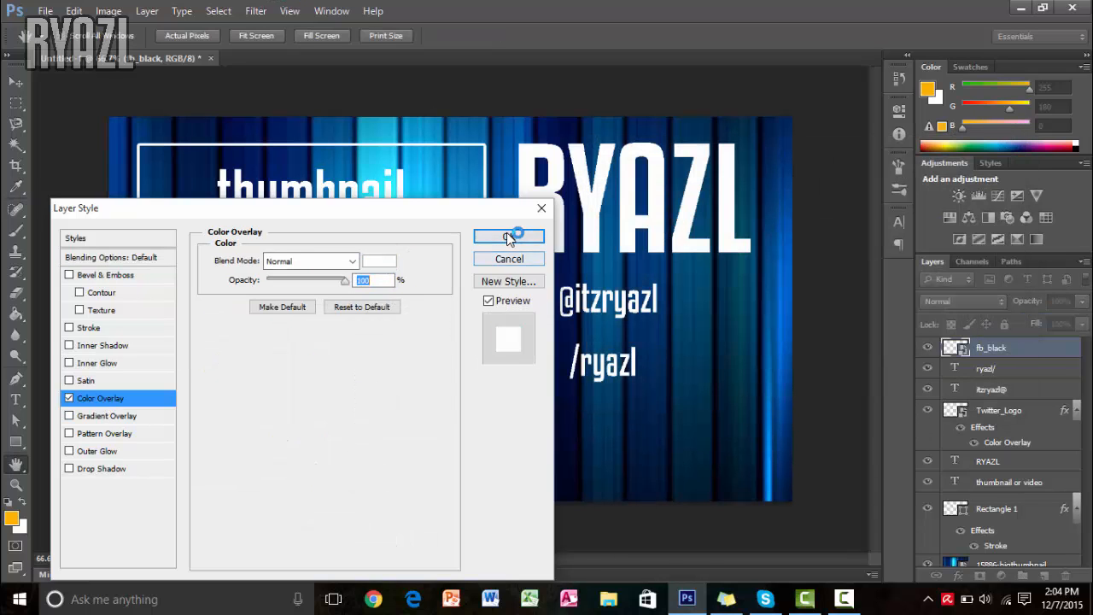
left_click(509, 237)
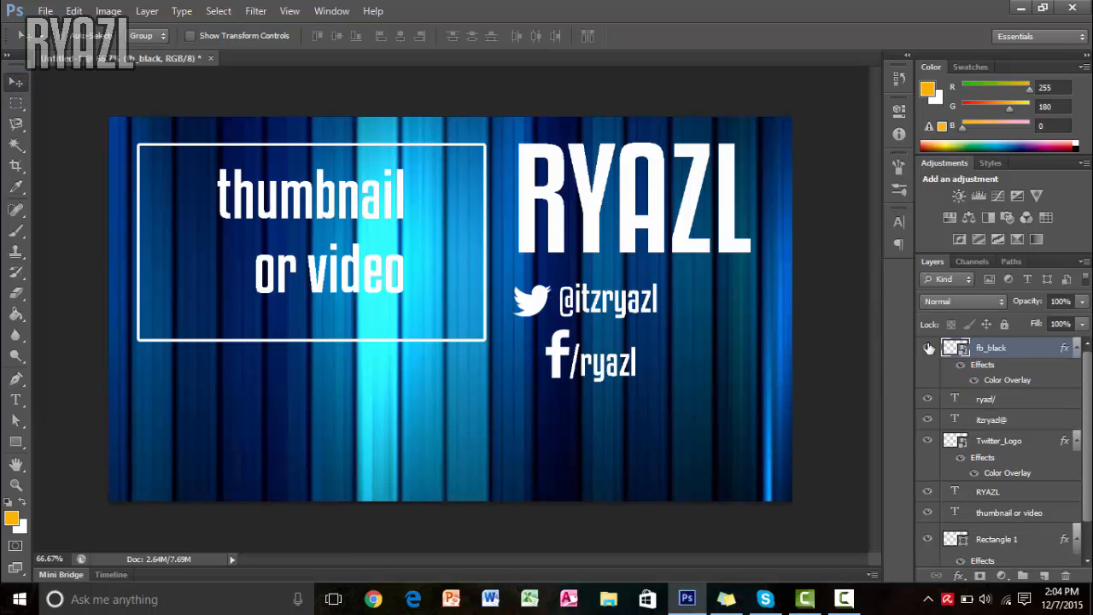
- Group the Twitter and Facebook logos with their handles into two layer groups
left_click(986, 399)
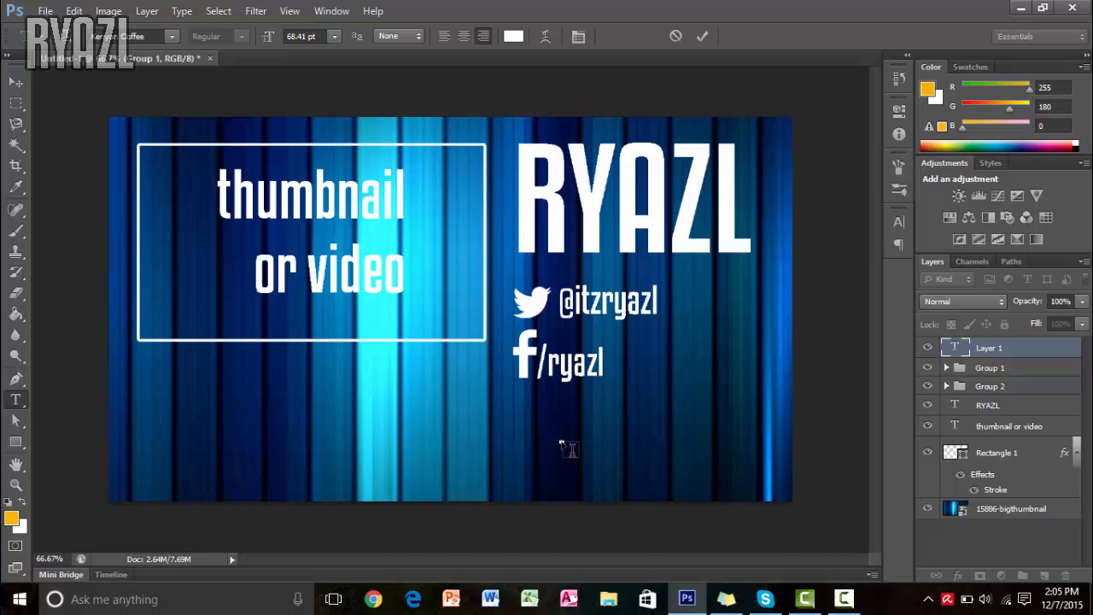
- Type SUBSCRIBE, then enlarge it and place it under the social handles
type("subs")
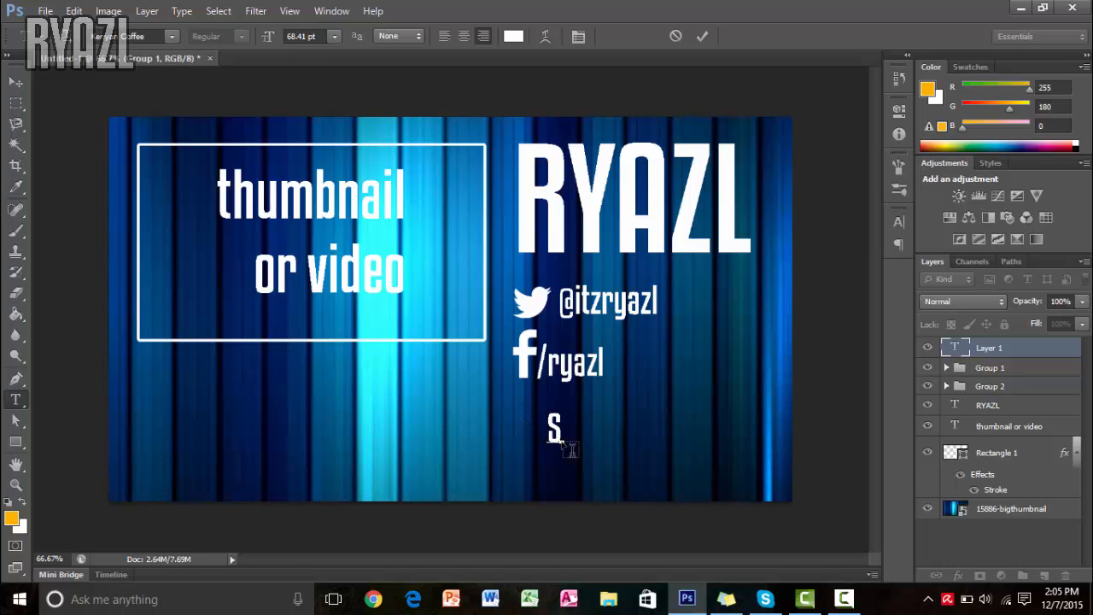
type("UBSCRIBE")
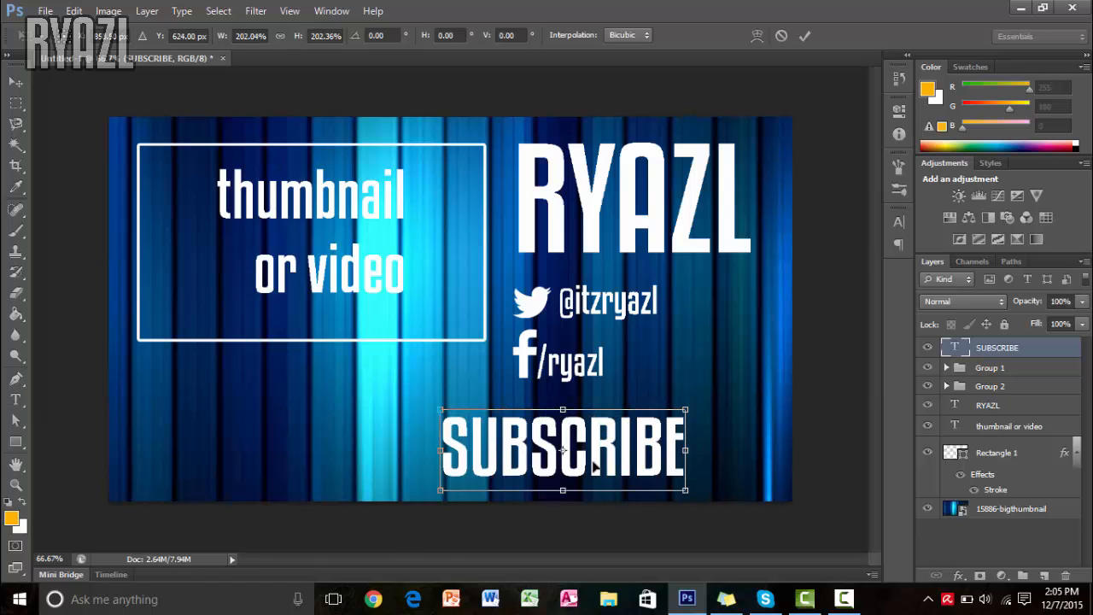
left_click_drag(562, 450, 635, 414)
type("THANKS FOR WATHCING")
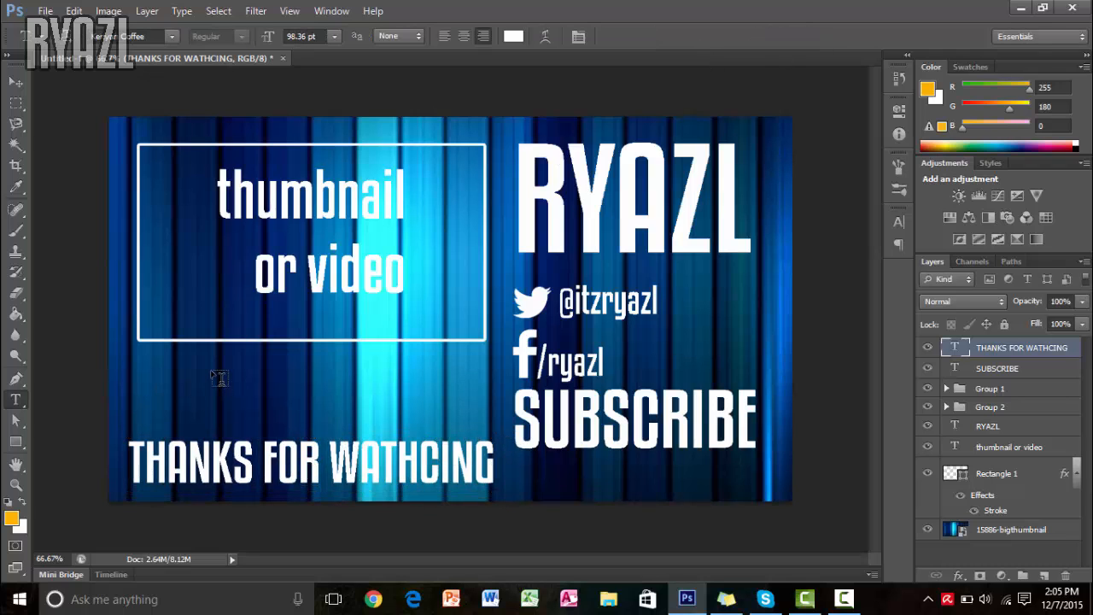
- Type PREVIOUS VIDEO, centre it below the video box, and close the Edge window
type("PE")
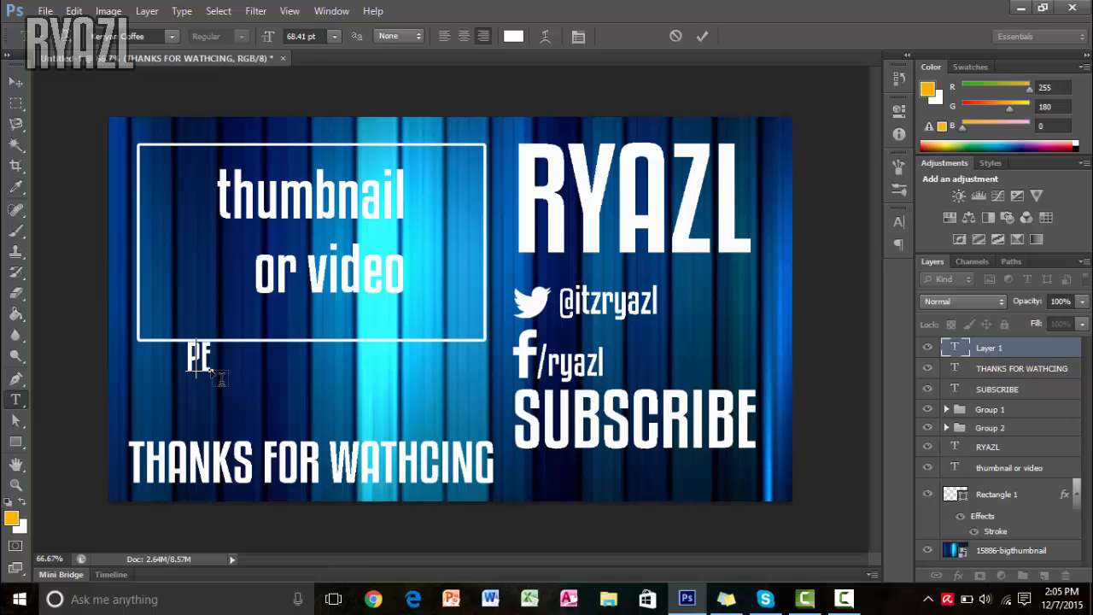
type("REVIOUS VIDEO")
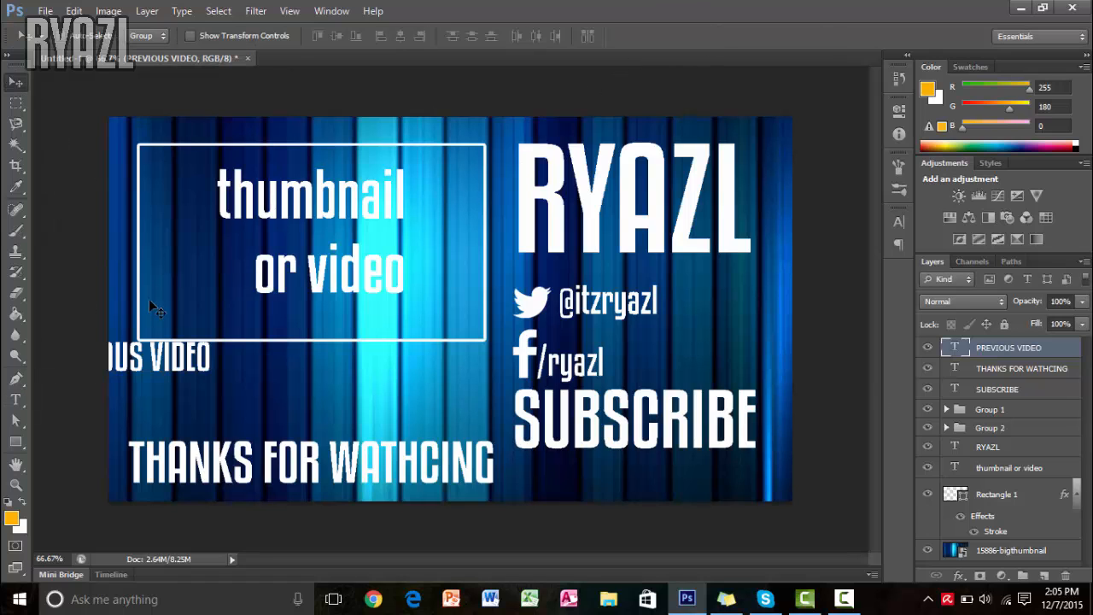
left_click(412, 598)
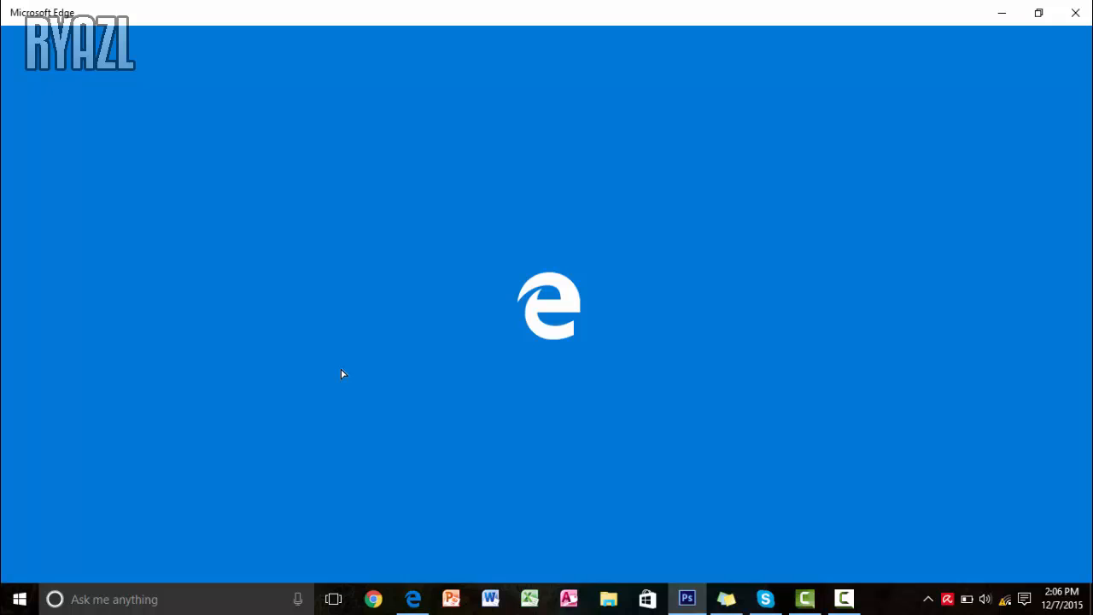
left_click(687, 599)
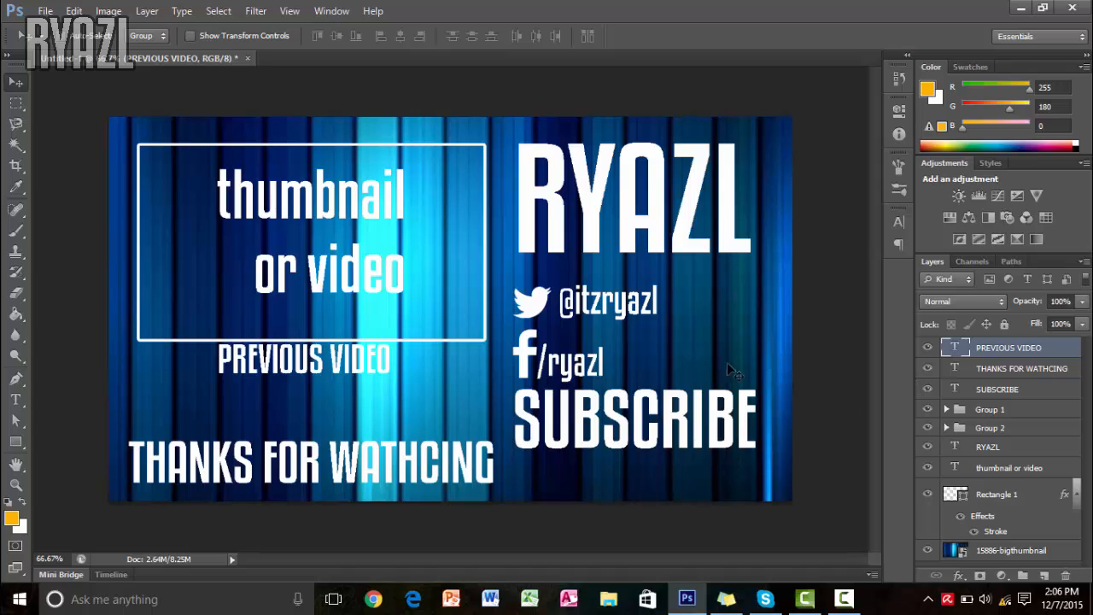
mouse_move(653, 273)
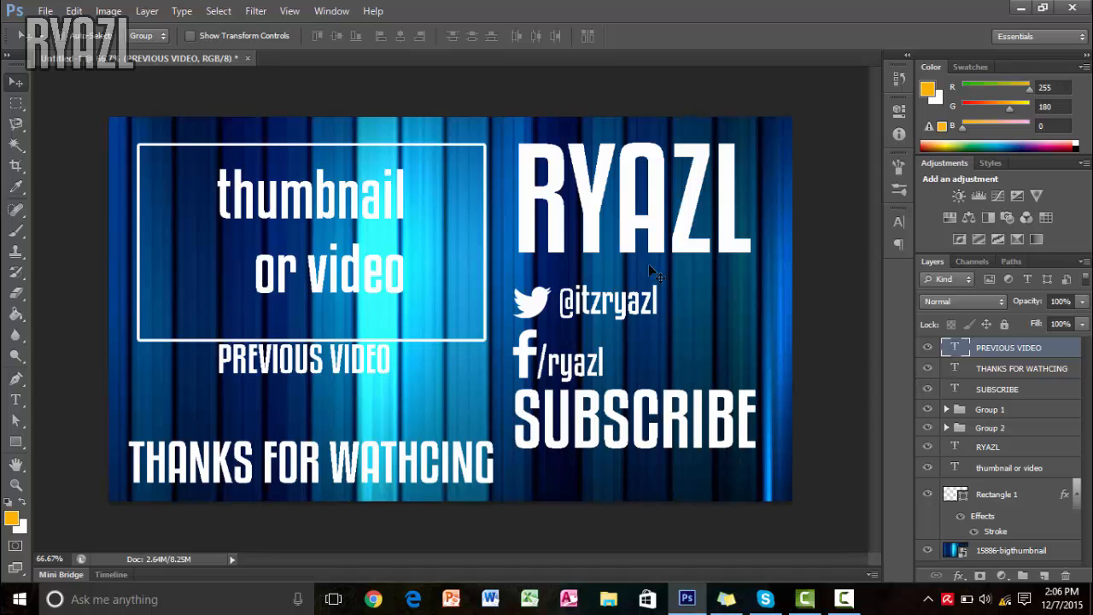
- Move SUBSCRIBE closer to the handles and select THANKS FOR WATHCING to enlarge it
left_click(997, 389)
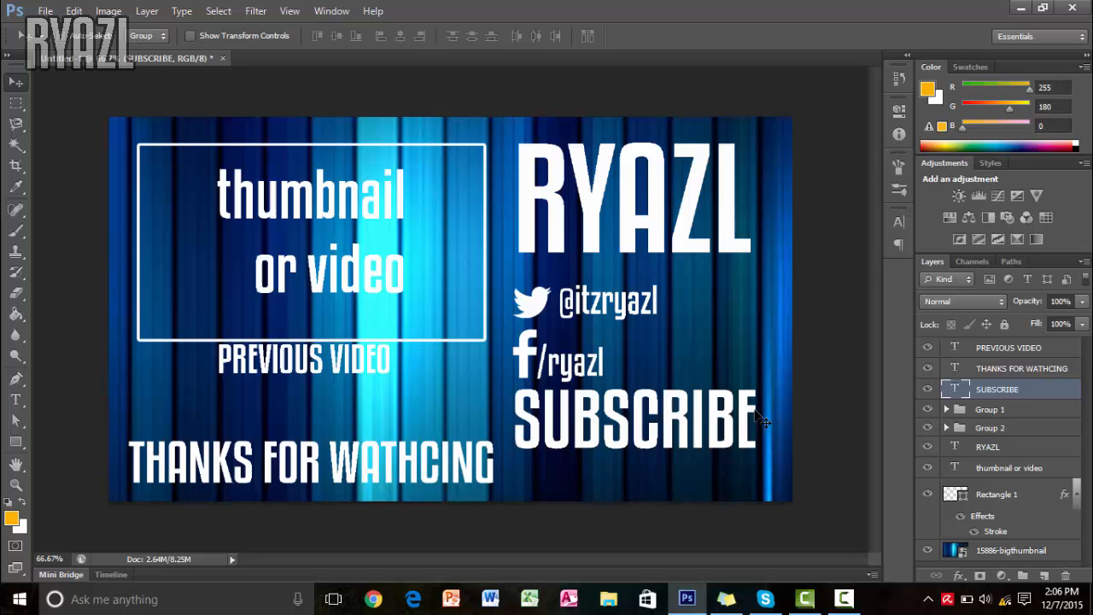
mouse_move(568, 420)
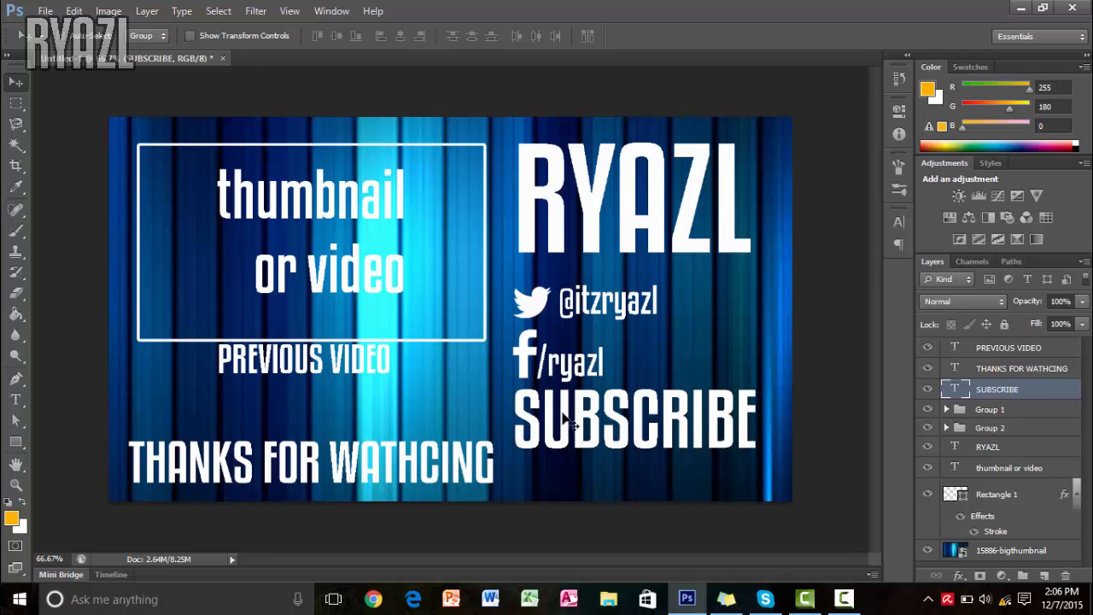
left_click_drag(634, 418, 651, 444)
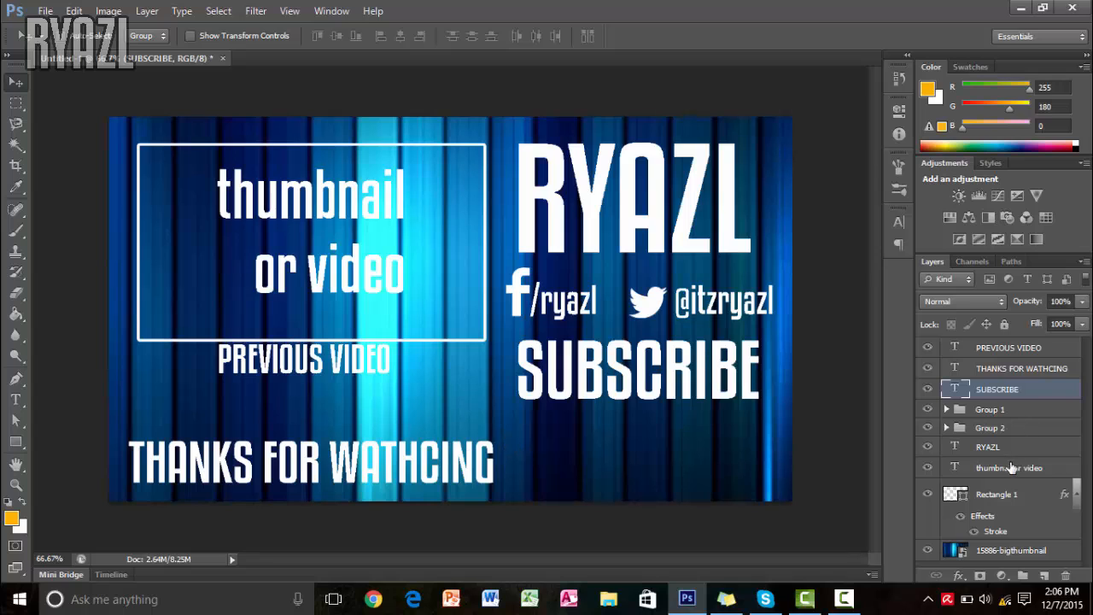
left_click(1022, 368)
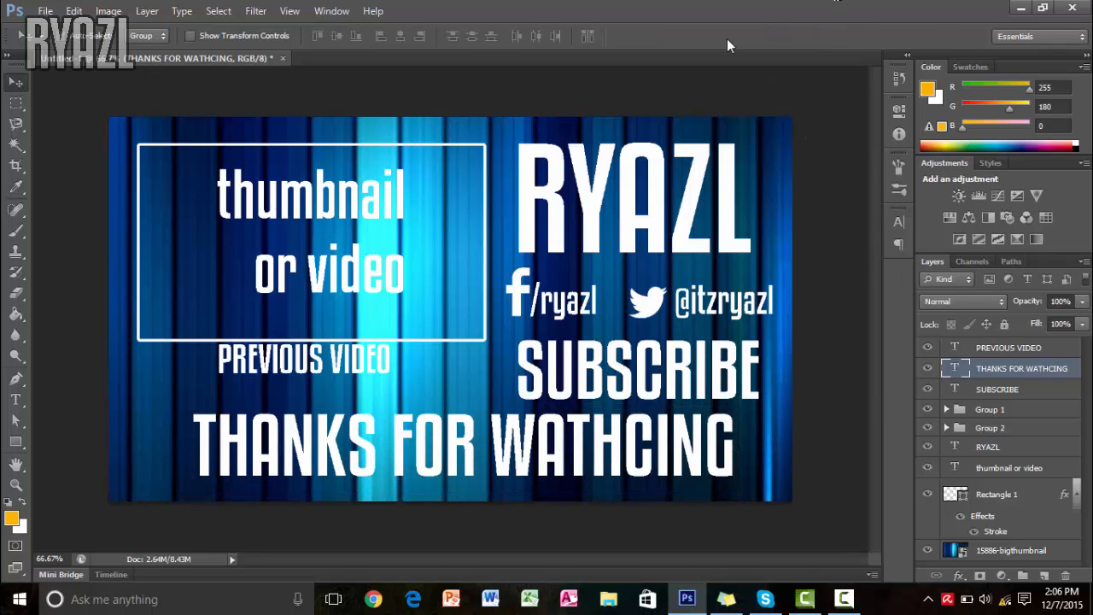
mouse_move(700, 7)
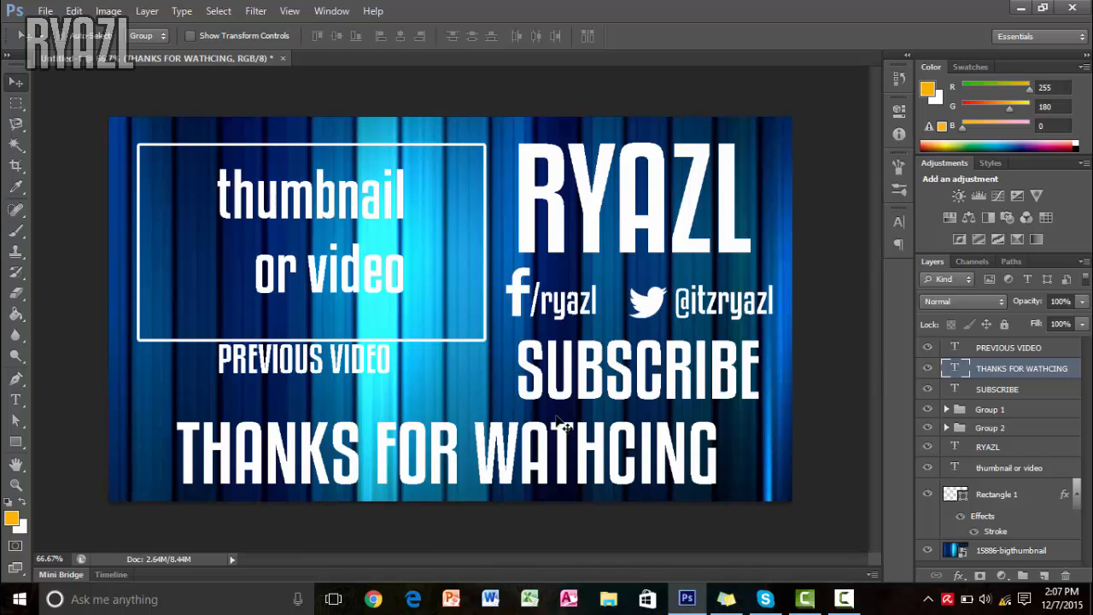
mouse_move(577, 407)
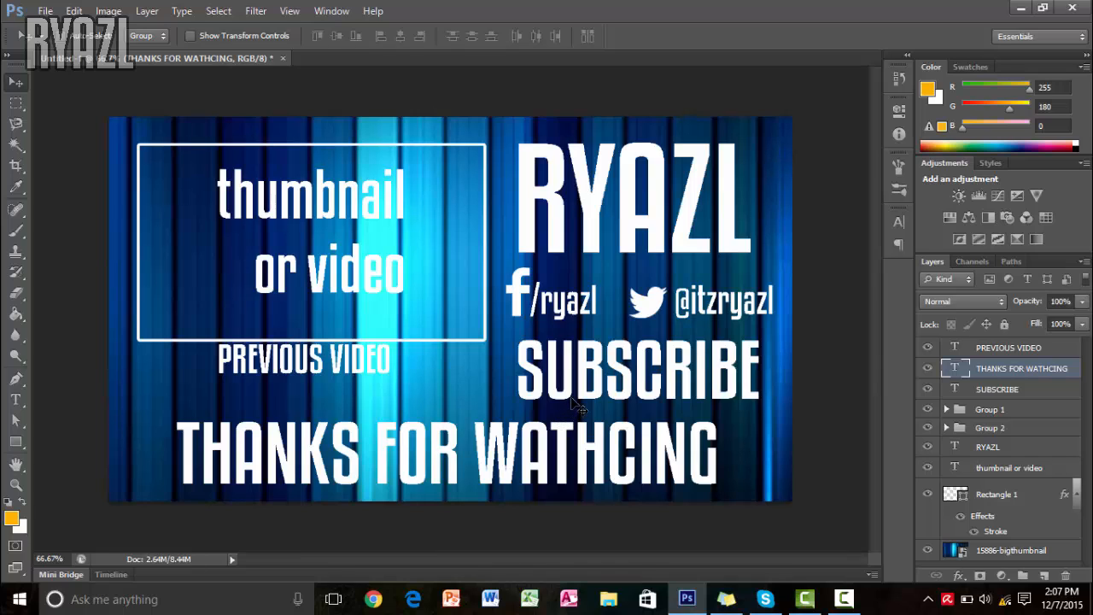